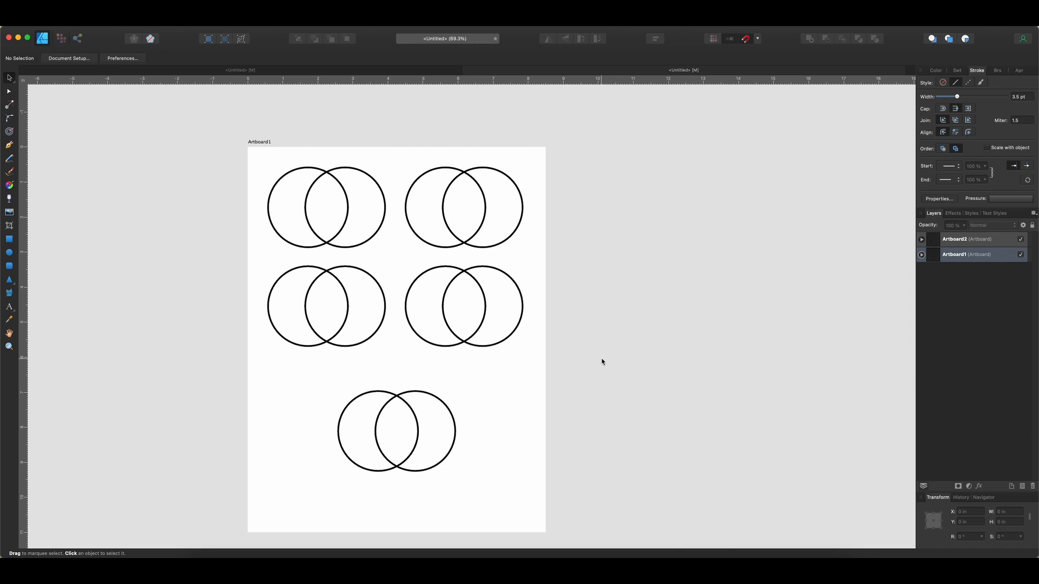
pyautogui.moveTo(253, 171)
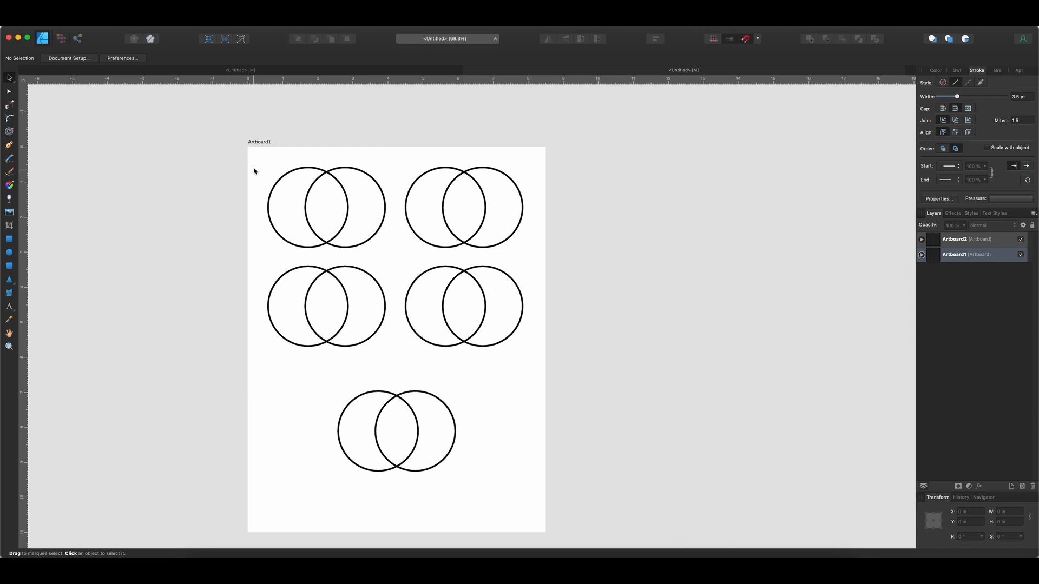
pyautogui.moveTo(257, 158)
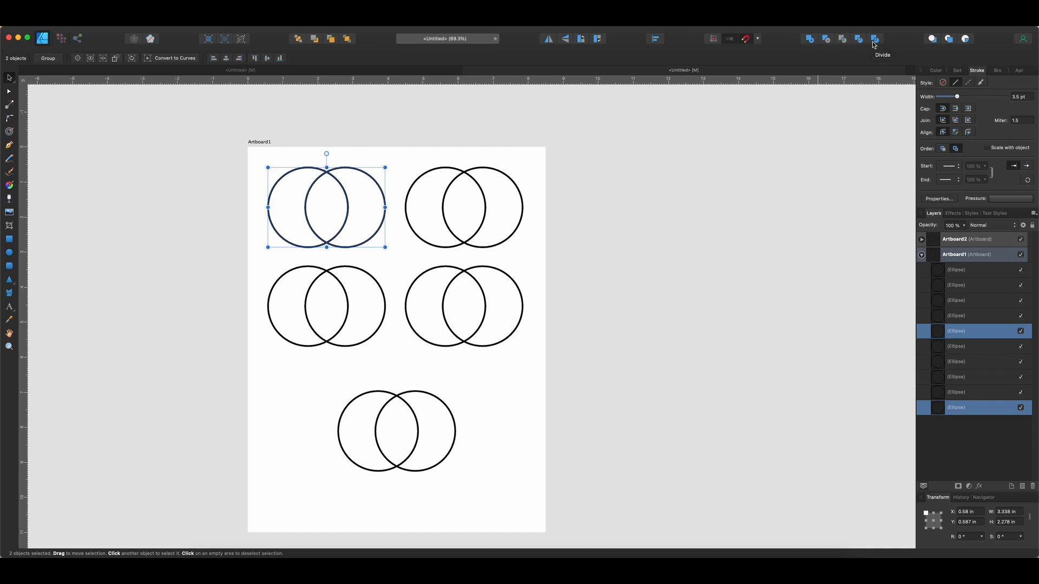
pyautogui.moveTo(769, 55)
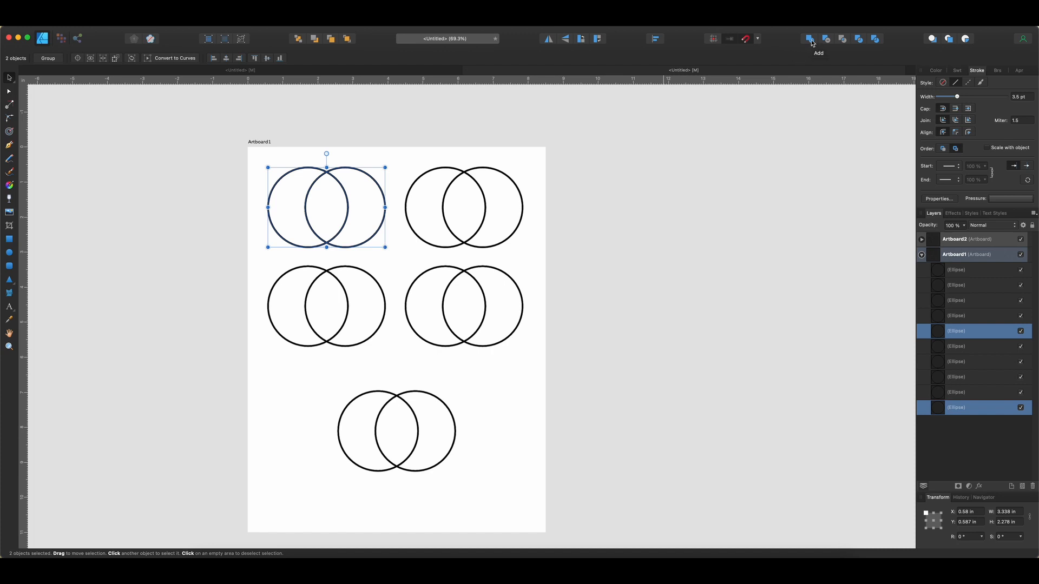
pyautogui.moveTo(811, 42)
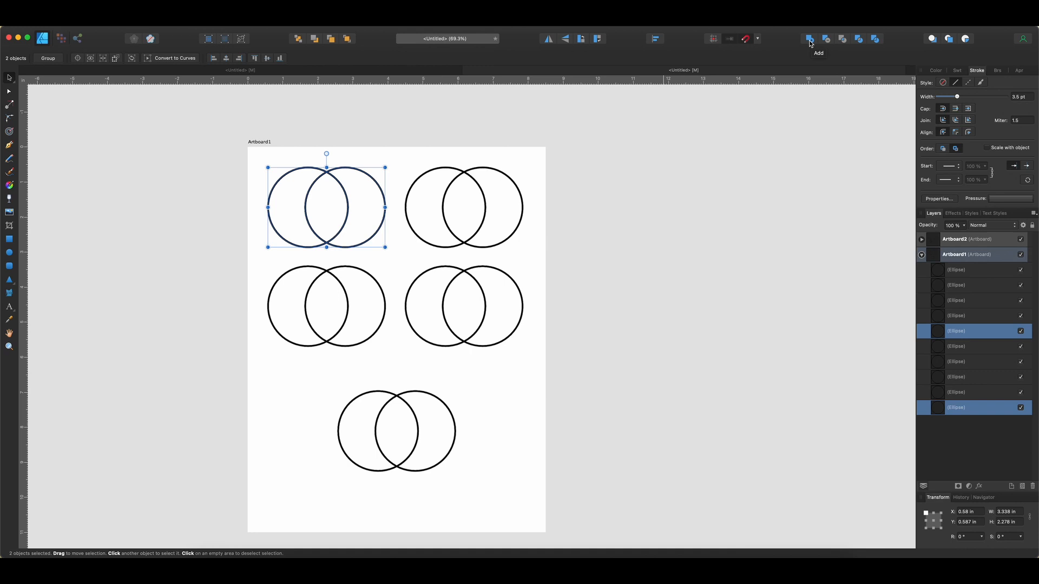
# - Add the two selected top-left circles into one merged outline
pyautogui.click(808, 39)
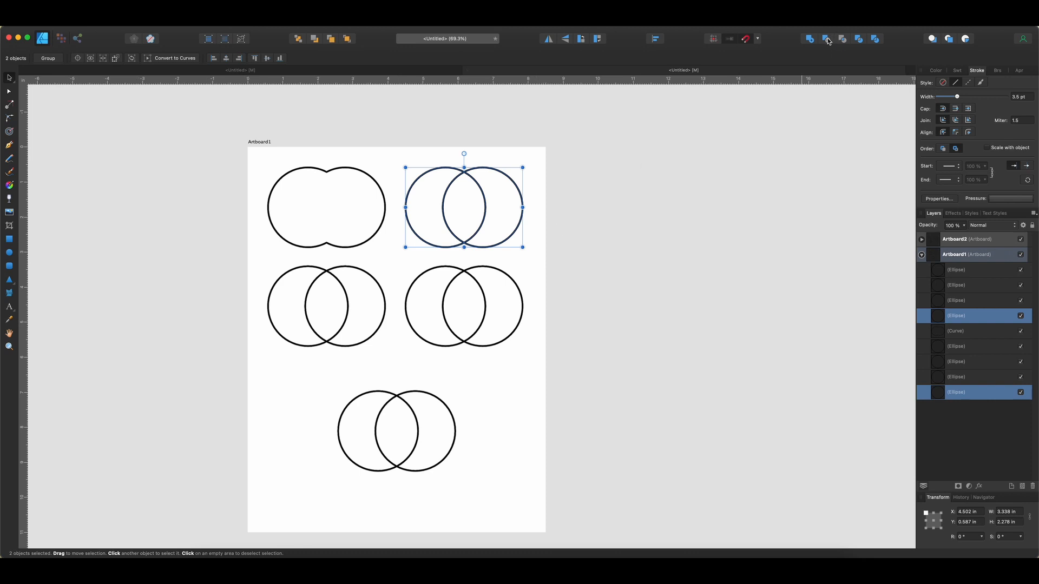
pyautogui.moveTo(826, 39)
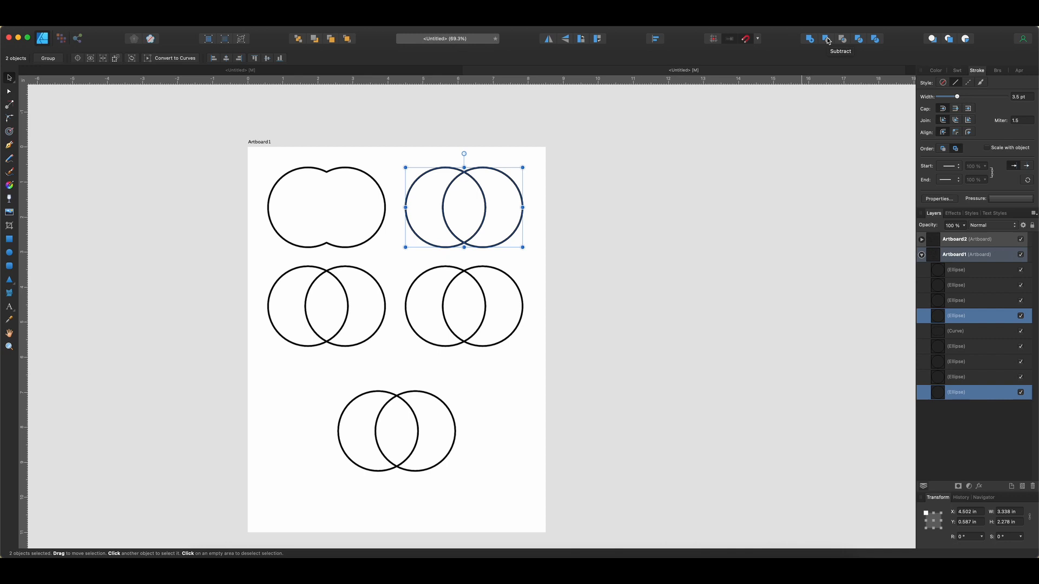
# - Subtract the front circle from the back one to leave a crescent moon
pyautogui.click(827, 39)
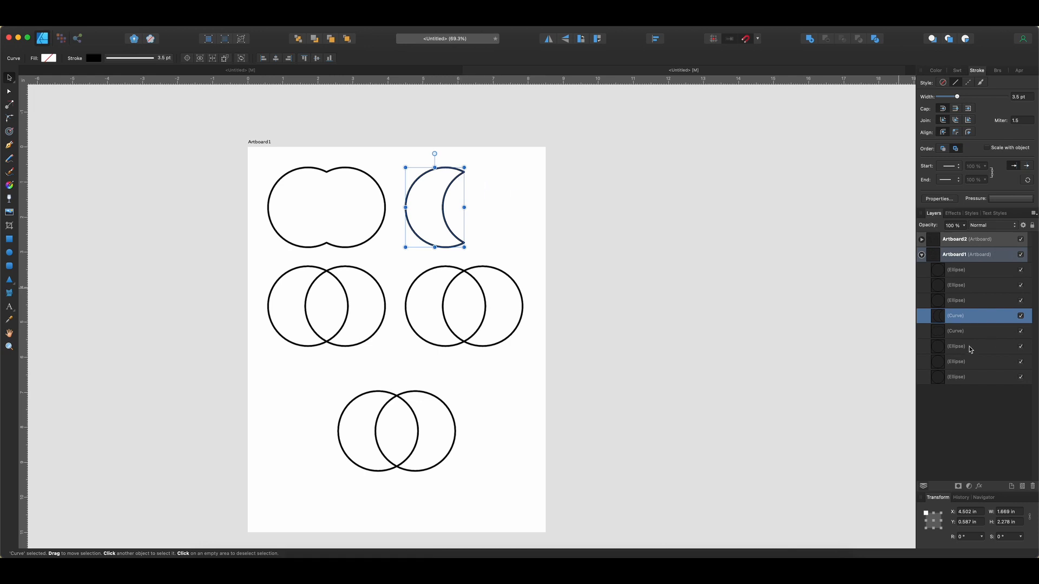
pyautogui.moveTo(734, 238)
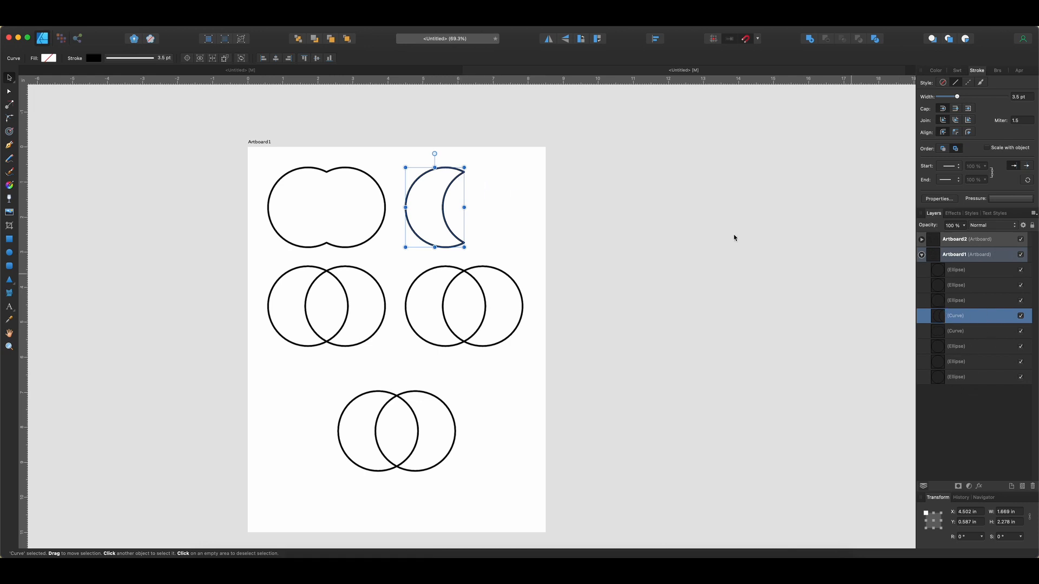
pyautogui.moveTo(488, 184)
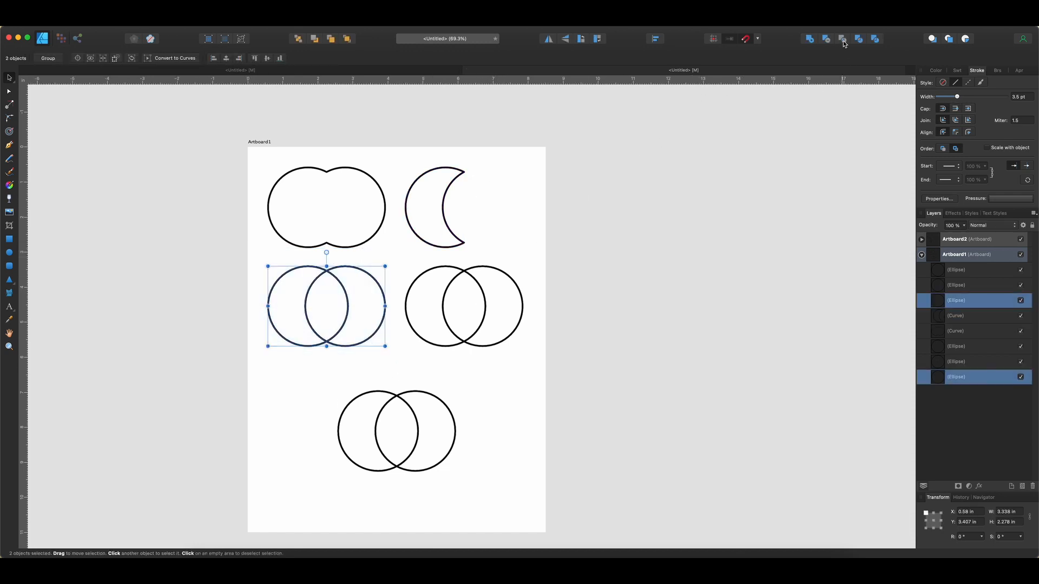
pyautogui.moveTo(843, 39)
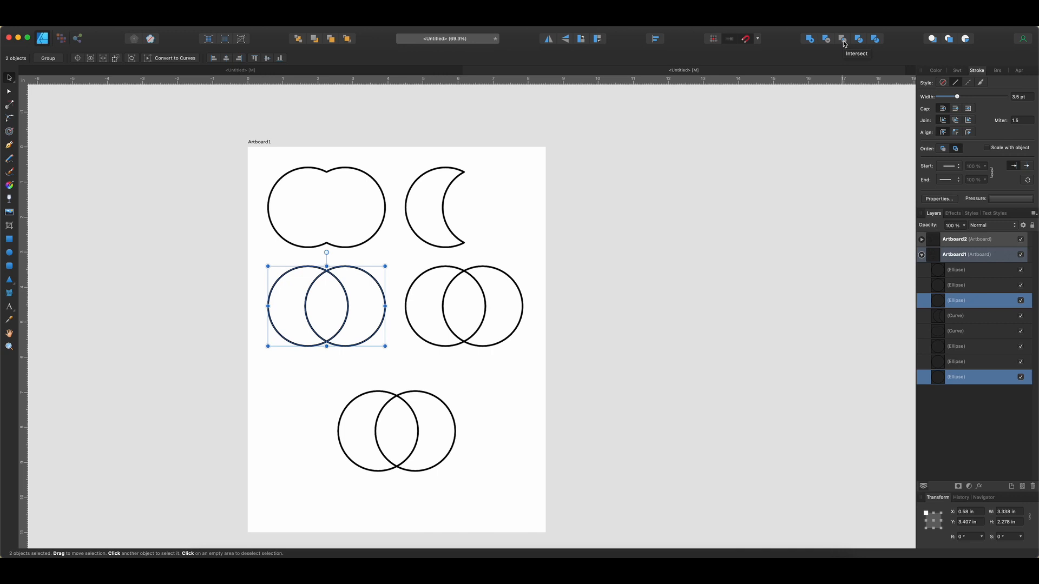
# - Intersect the middle-left circles to a lens, Xor the middle-right pair and fill it black
pyautogui.click(844, 38)
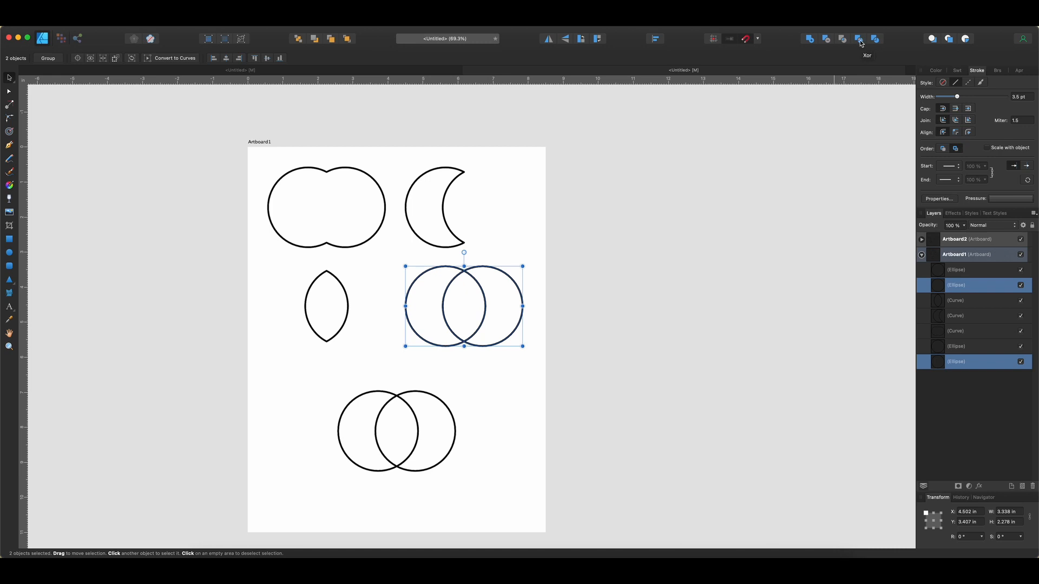
pyautogui.click(859, 39)
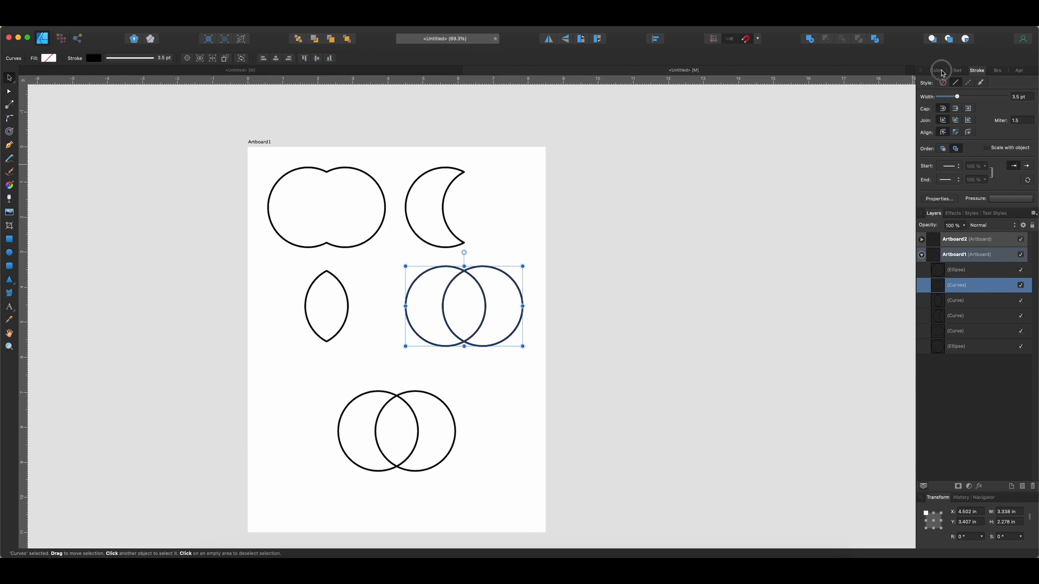
pyautogui.click(935, 70)
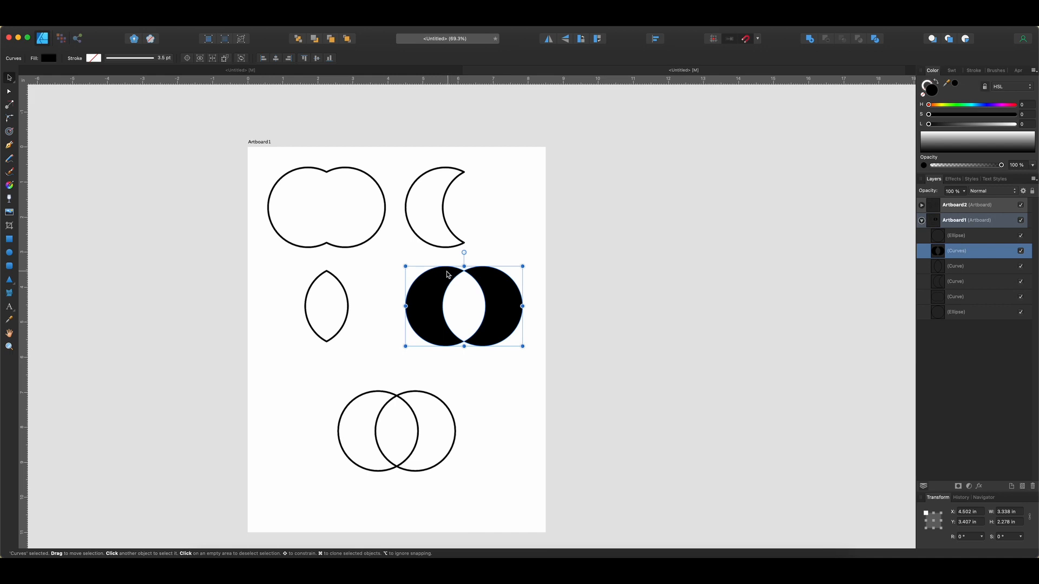
pyautogui.moveTo(464, 307)
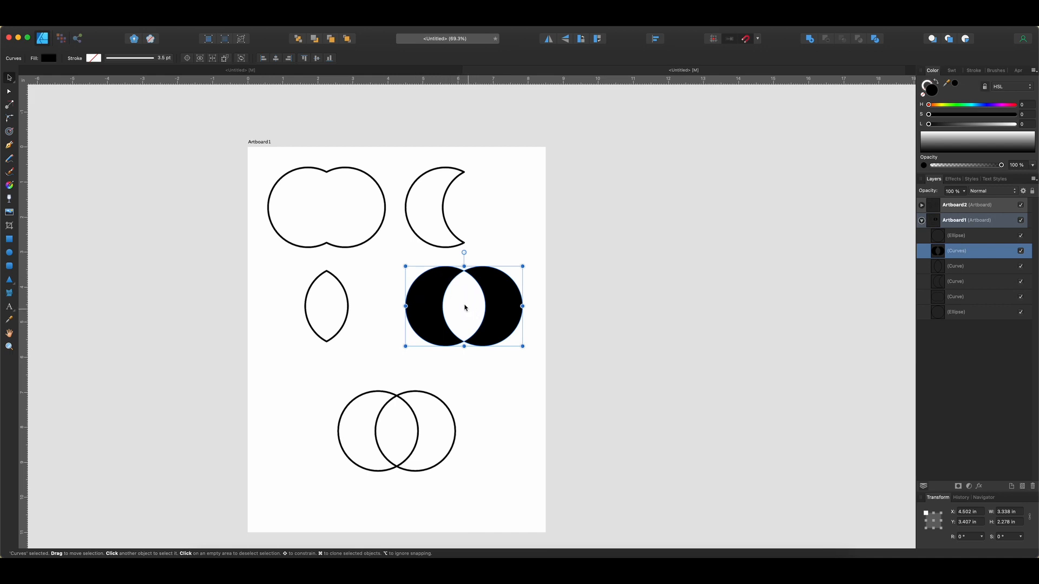
pyautogui.moveTo(510, 282)
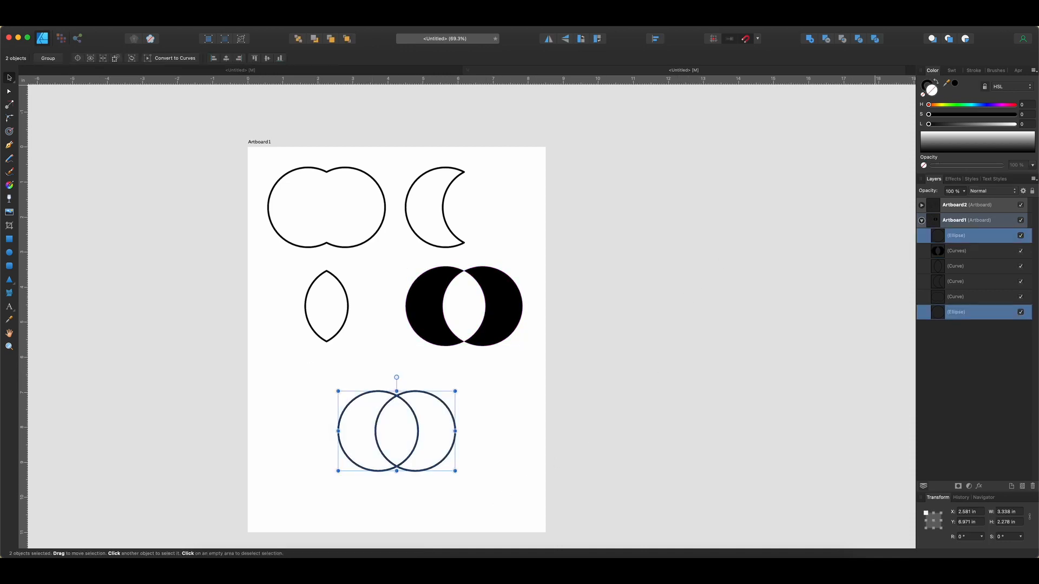
pyautogui.moveTo(875, 39)
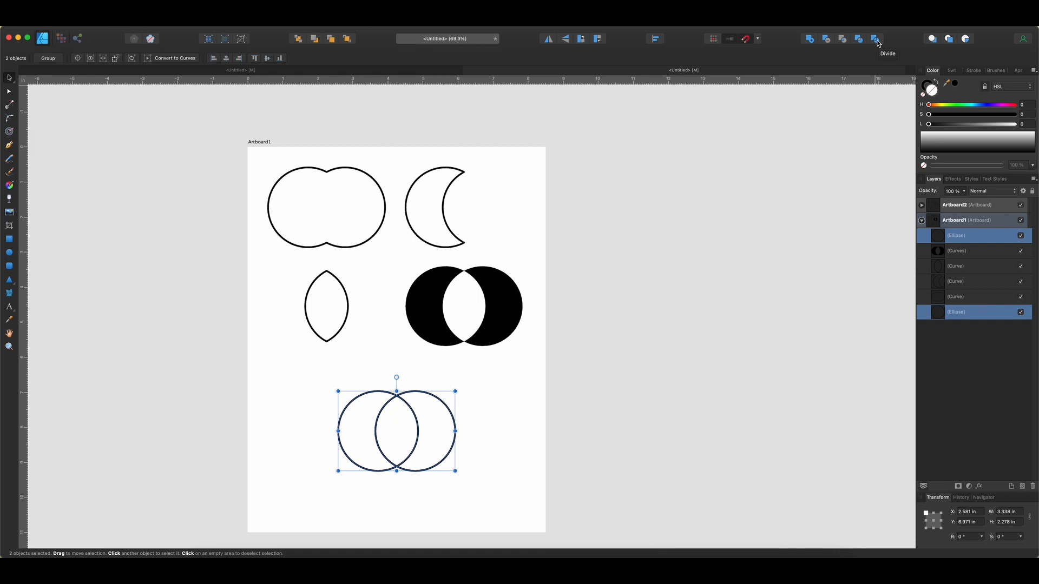
# - Divide the bottom circles into two crescents and a central lens
pyautogui.click(874, 39)
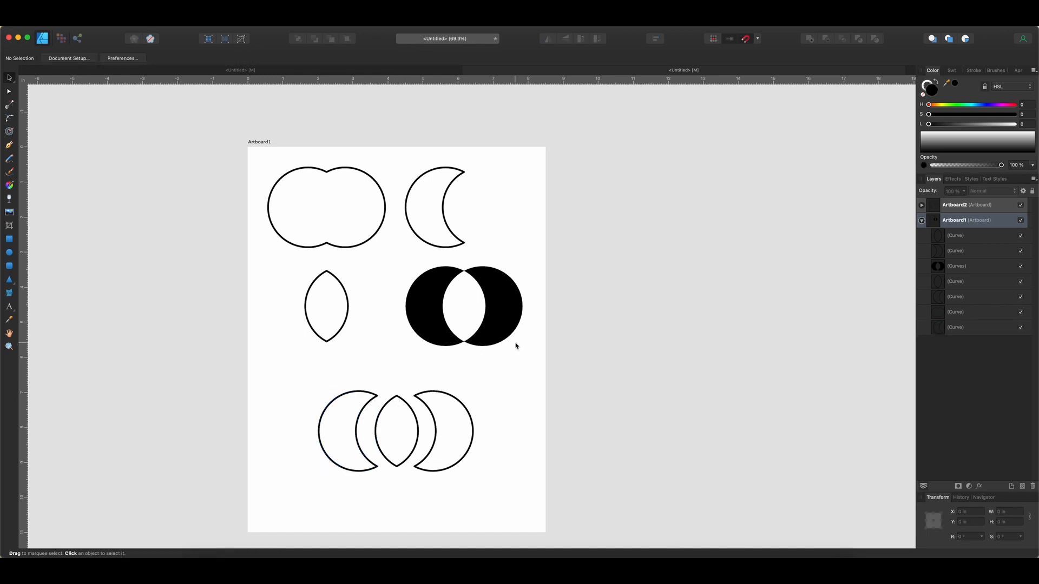
pyautogui.moveTo(495, 345)
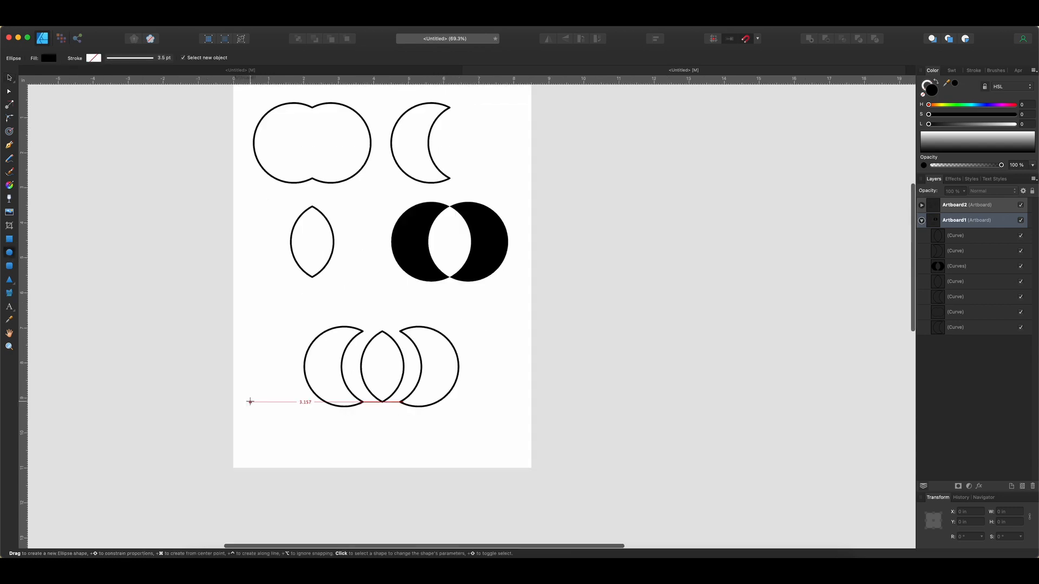
# - Draw a circle bottom-left, drag an overlapping copy to its right and Add them into a compound
pyautogui.moveTo(250, 403); pyautogui.dragTo(308, 461)
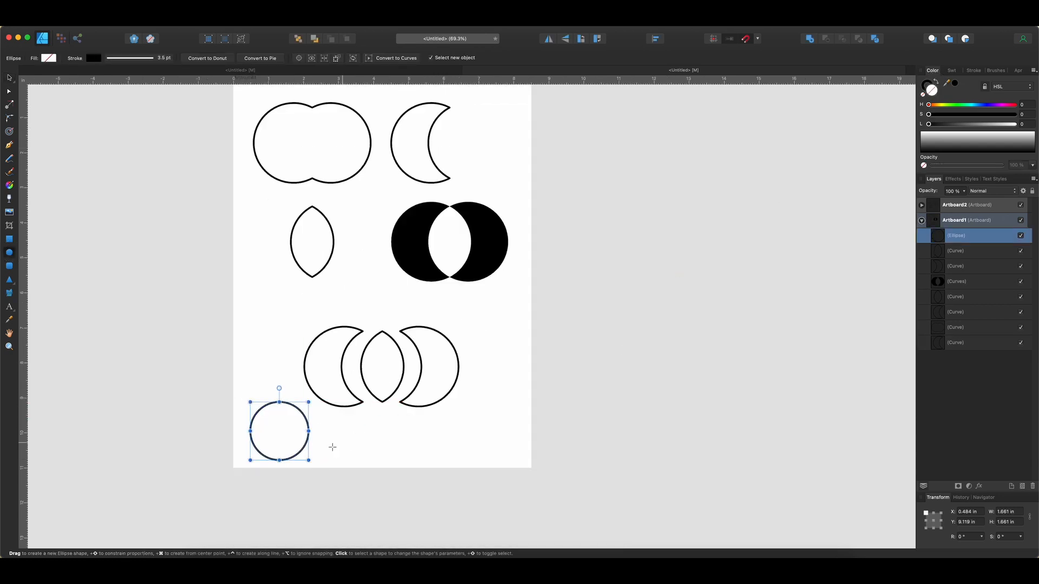
pyautogui.click(43, 123)
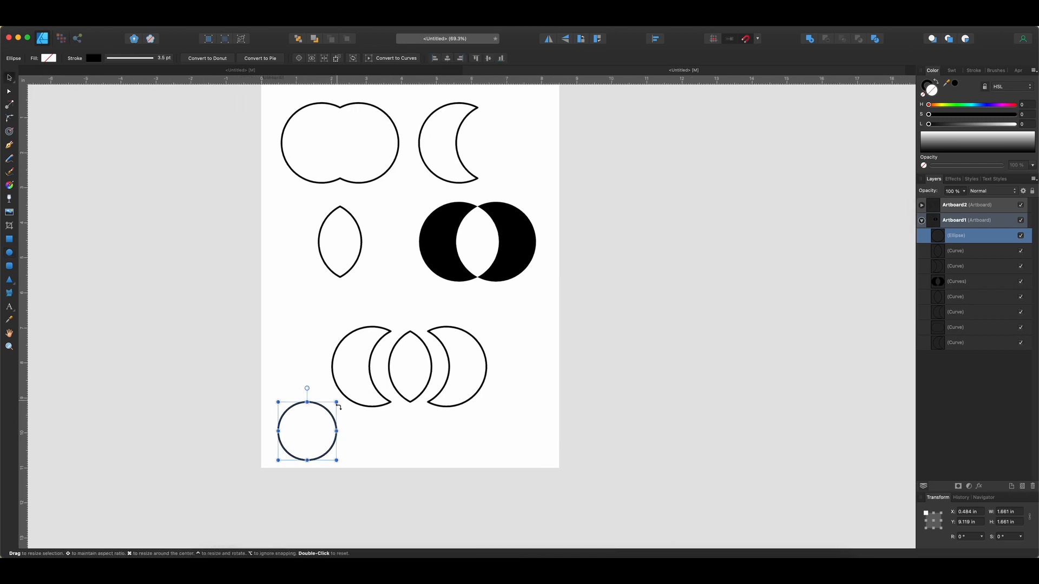
pyautogui.moveTo(307, 431); pyautogui.dragTo(332, 431)
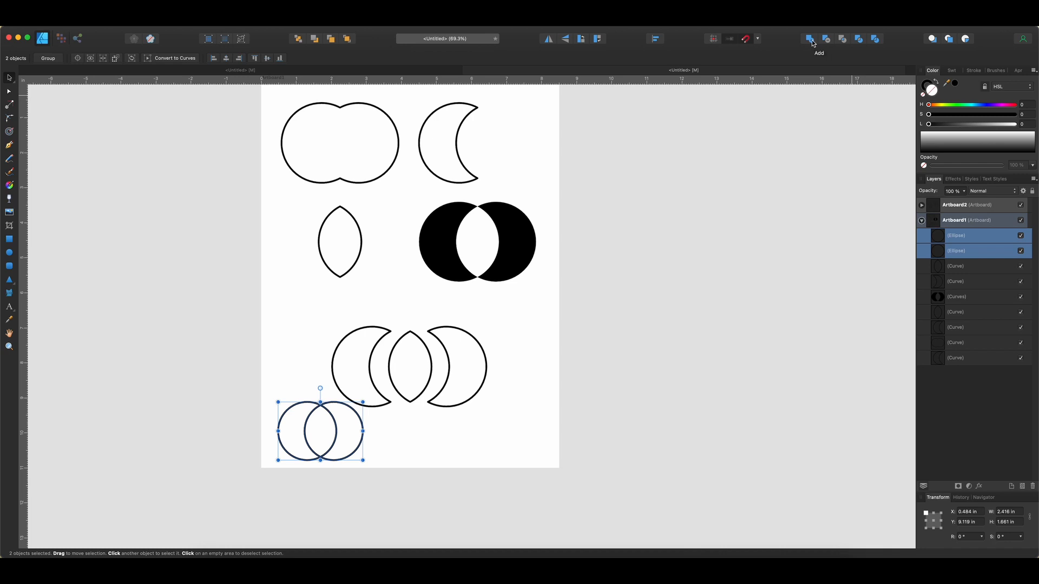
pyautogui.click(808, 39)
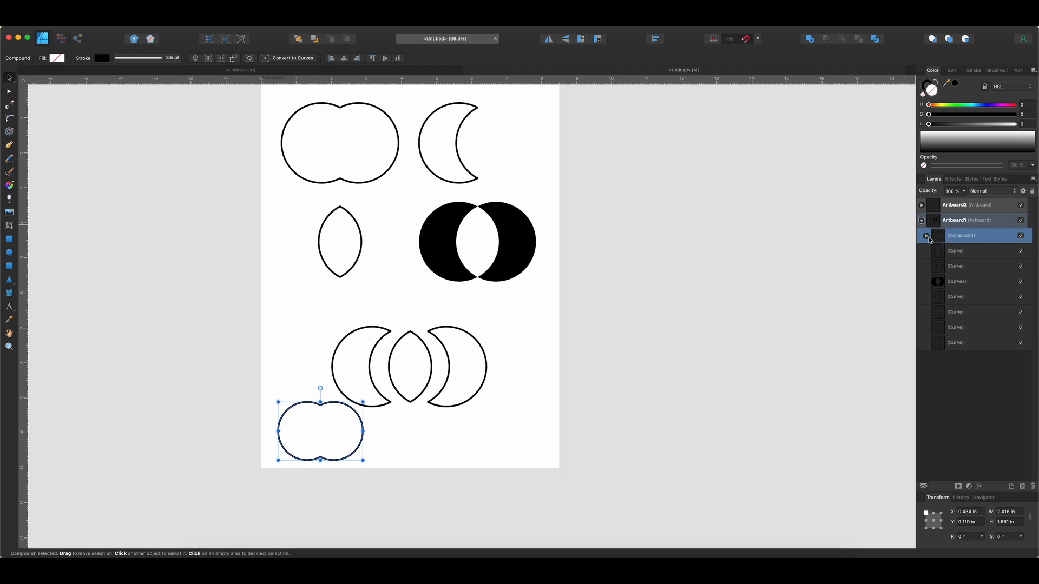
# - Expand the compound, restack the second circle above the first and change its compound operation to Add
pyautogui.click(925, 235)
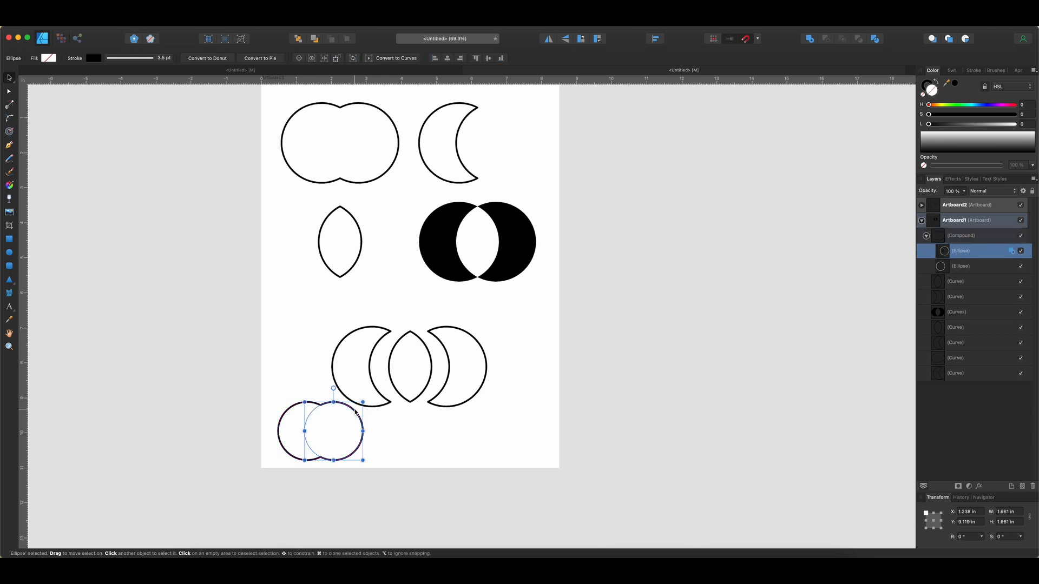
pyautogui.moveTo(318, 431); pyautogui.dragTo(337, 431)
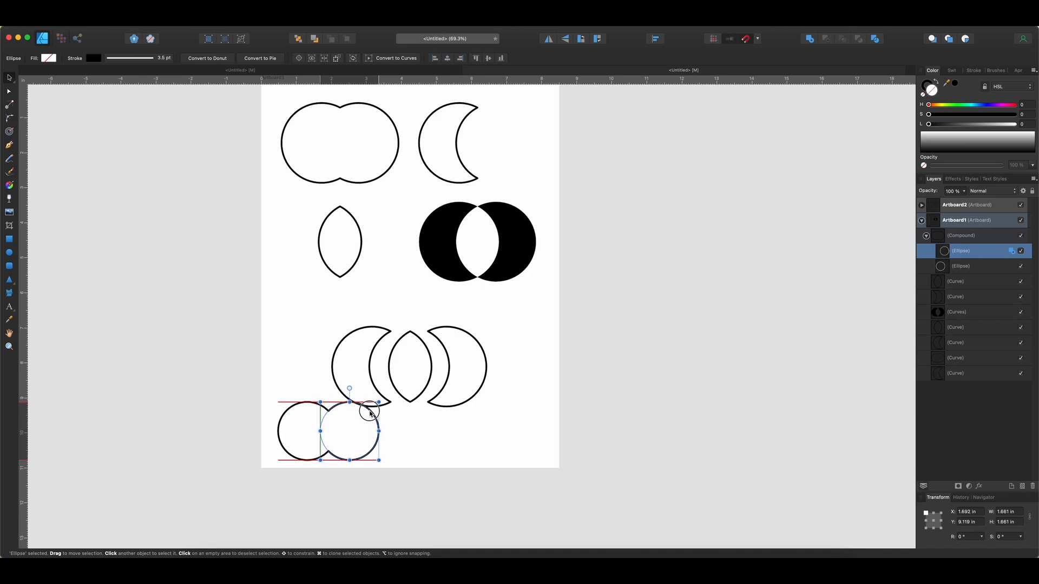
pyautogui.click(306, 414)
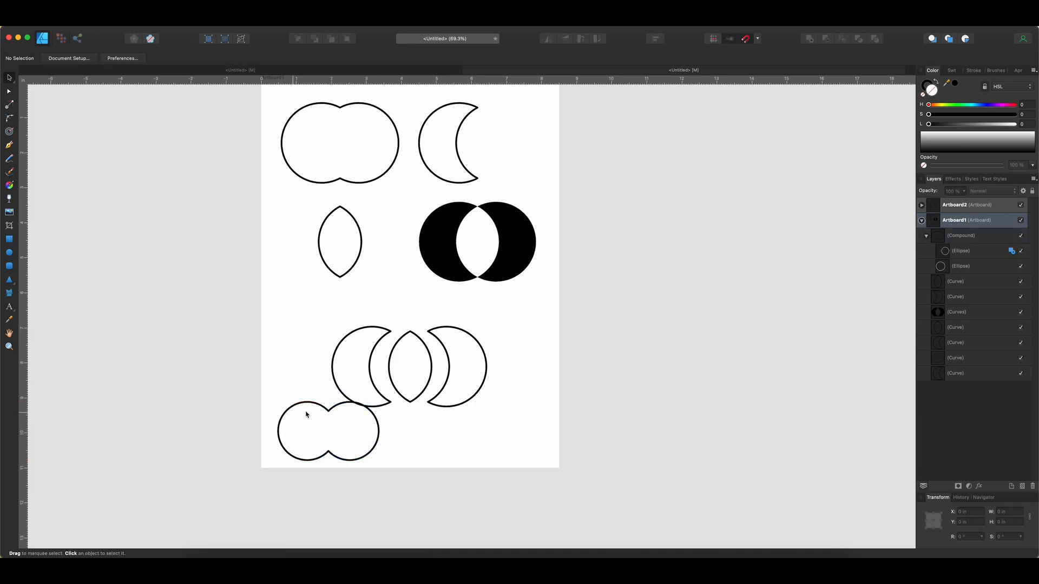
pyautogui.click(328, 431)
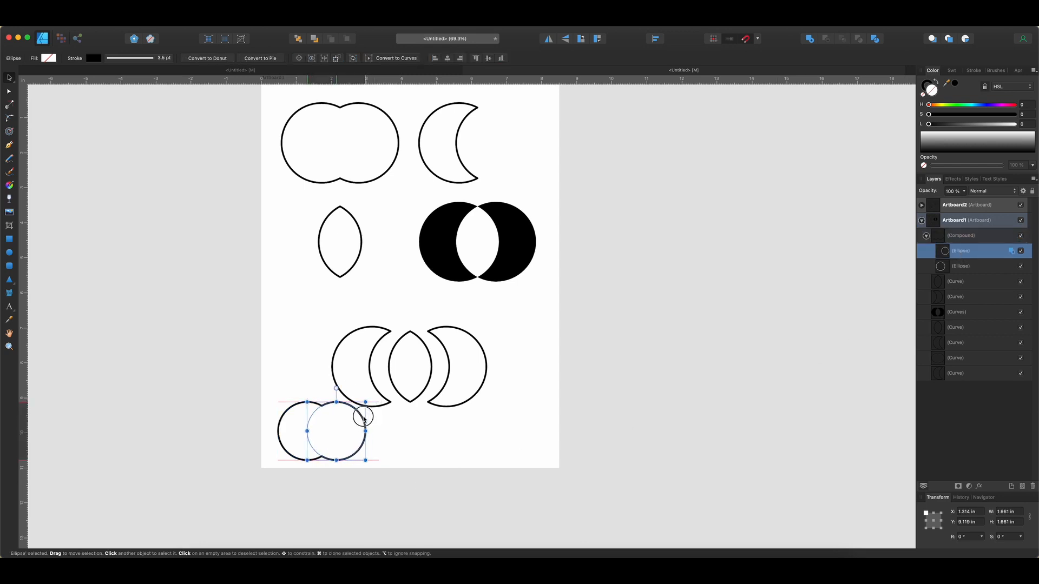
pyautogui.moveTo(361, 418); pyautogui.dragTo(329, 380)
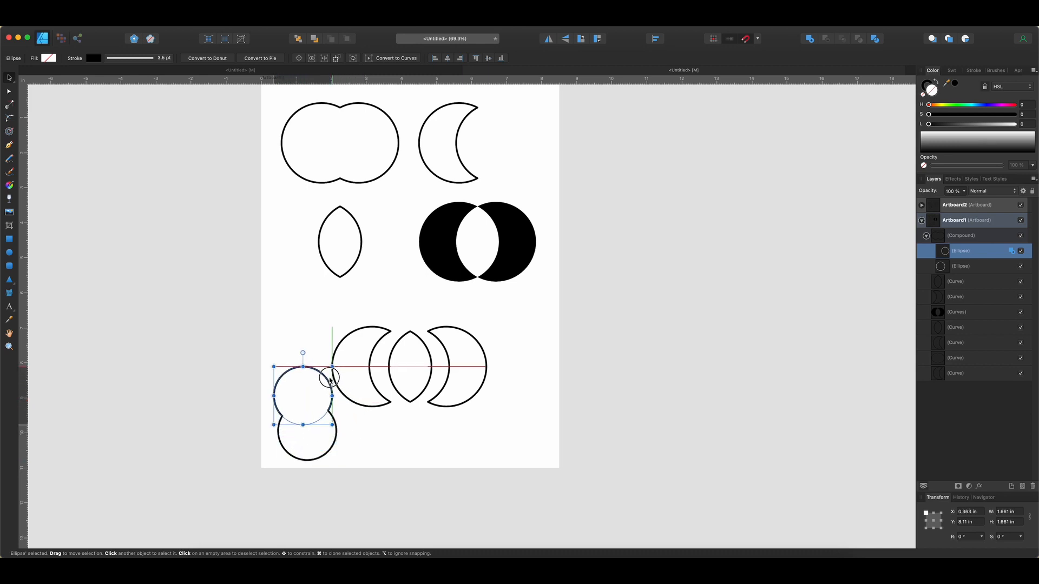
pyautogui.moveTo(325, 378); pyautogui.dragTo(307, 394)
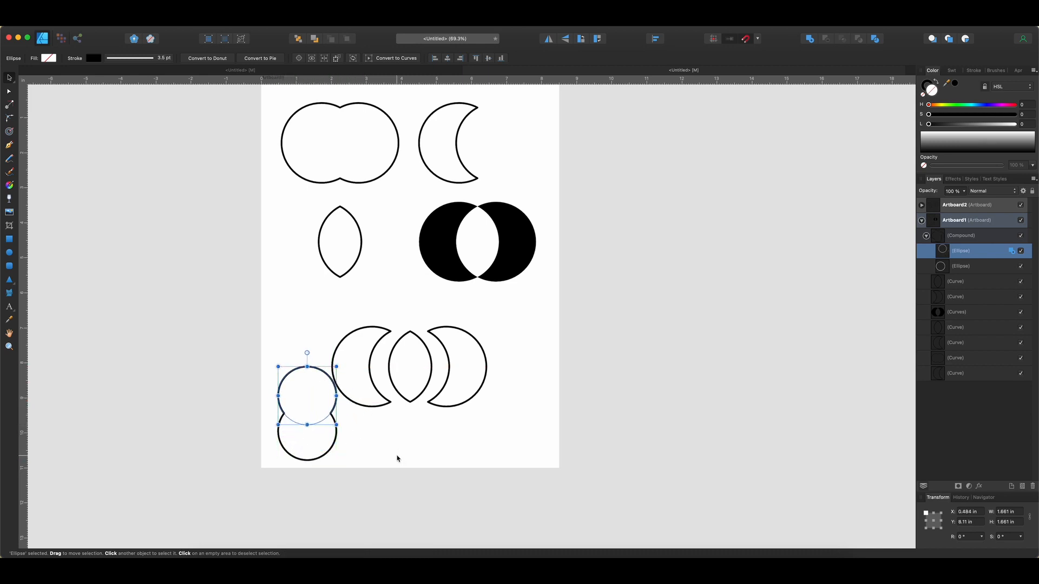
pyautogui.moveTo(351, 392)
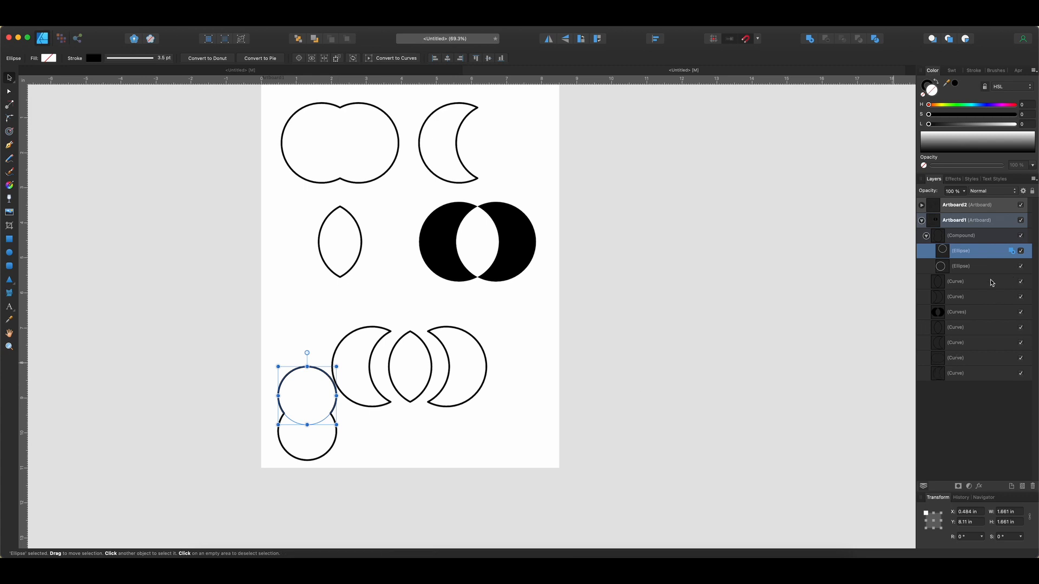
pyautogui.moveTo(1015, 257)
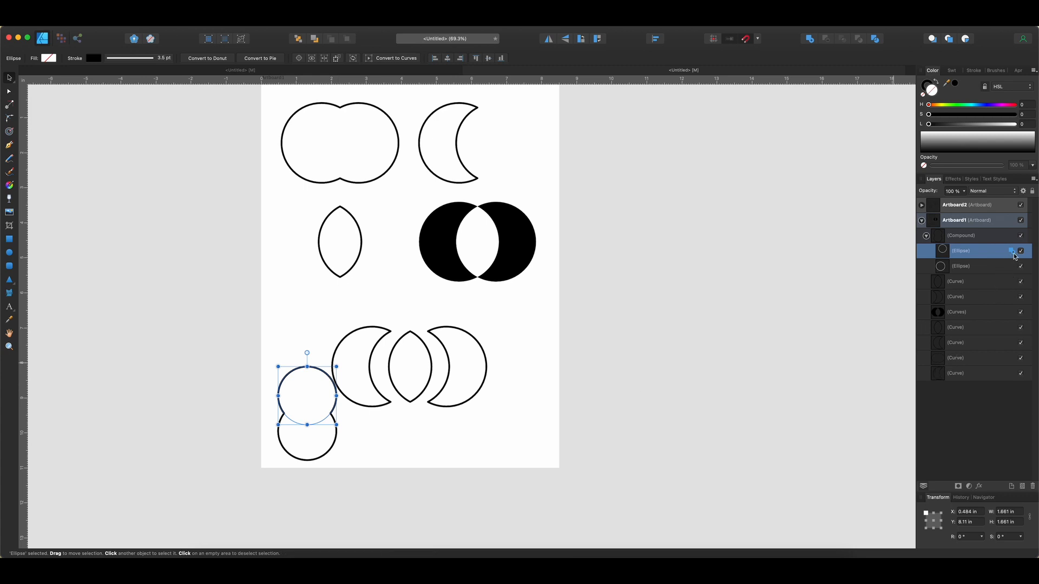
pyautogui.click(1011, 250)
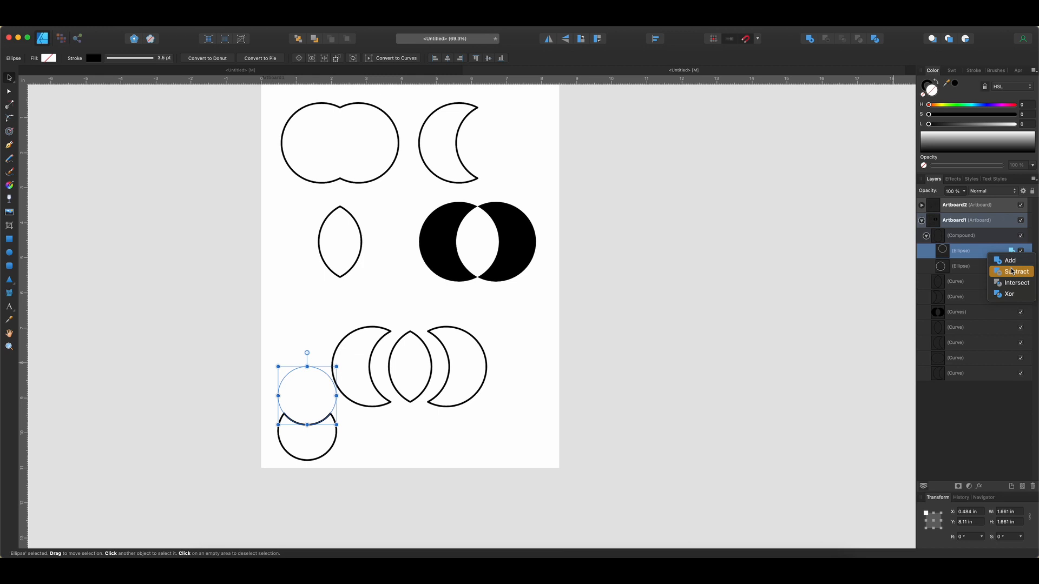
pyautogui.moveTo(1010, 260)
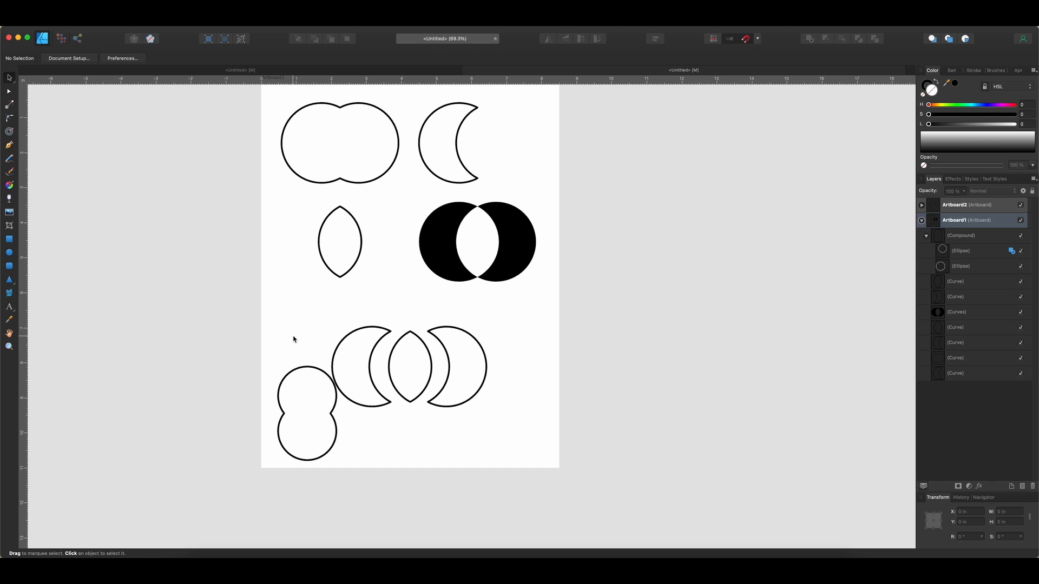
pyautogui.moveTo(481, 465)
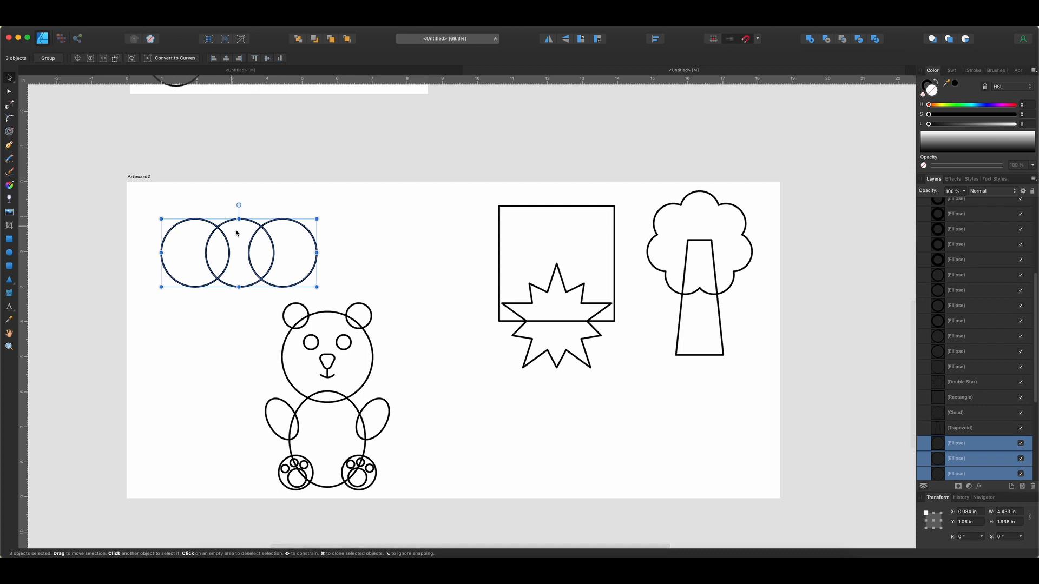
pyautogui.moveTo(651, 89)
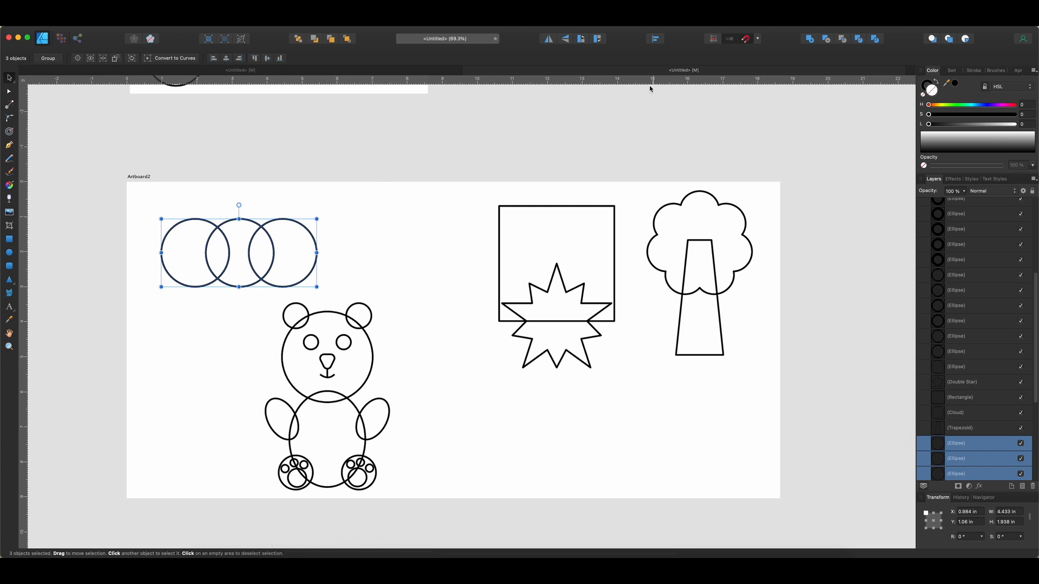
# - Add the three overlapping circles into one cloud outline
pyautogui.click(809, 39)
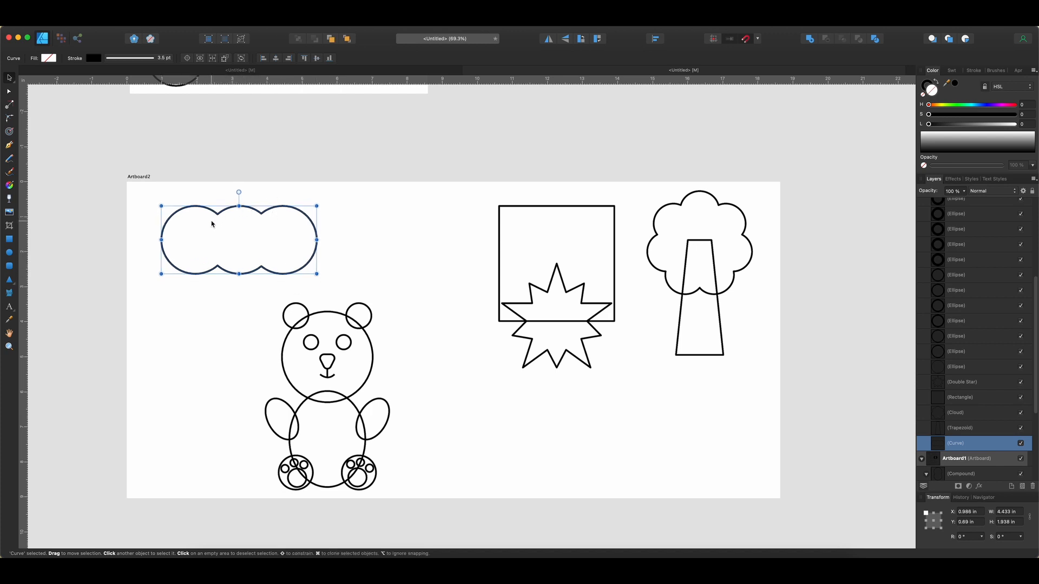
pyautogui.moveTo(250, 218)
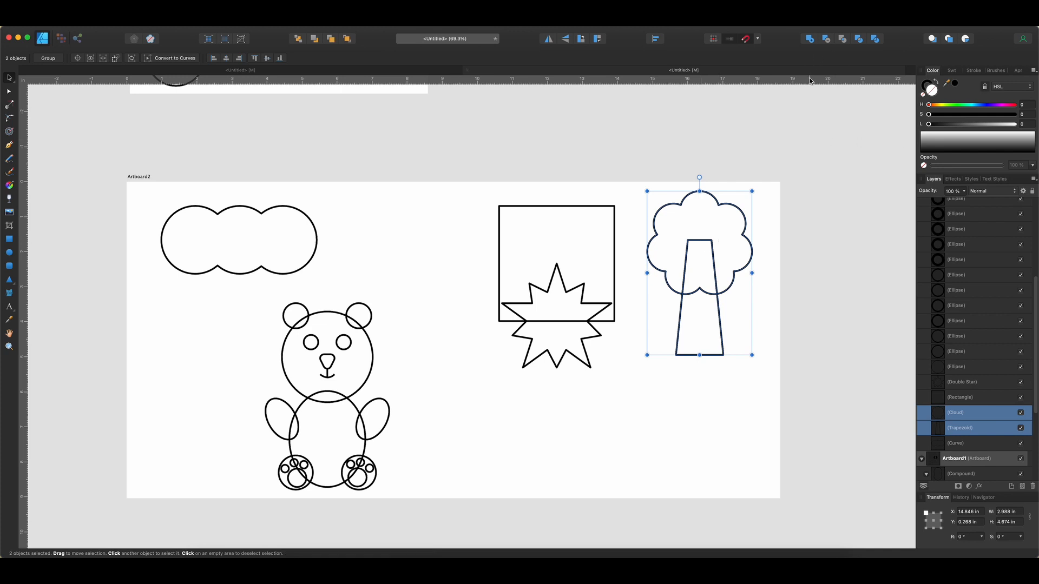
# - Add the cloud canopy and trapezoid trunk into a compound tree silhouette and deselect
pyautogui.click(809, 38)
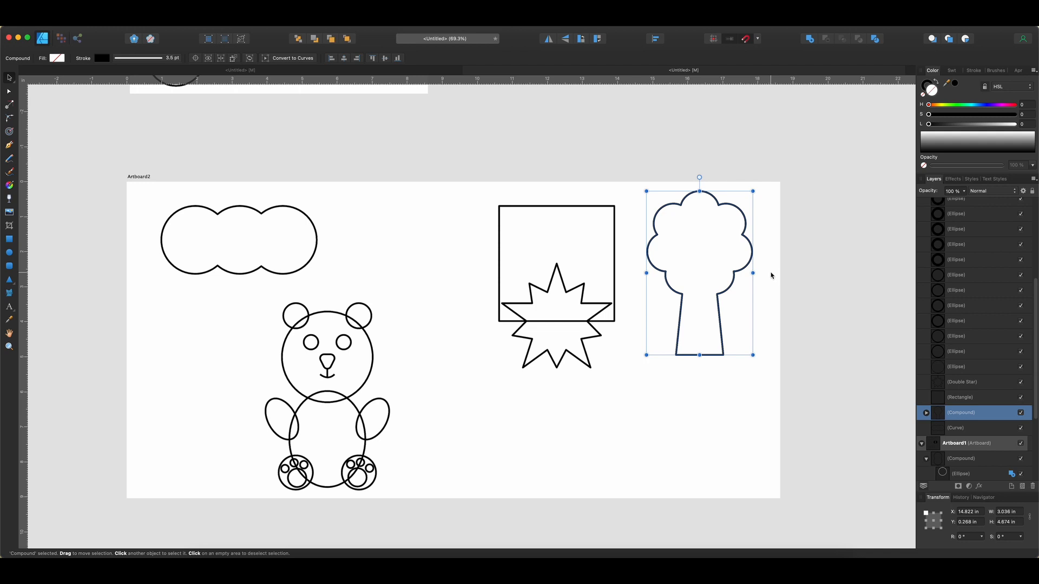
pyautogui.click(925, 412)
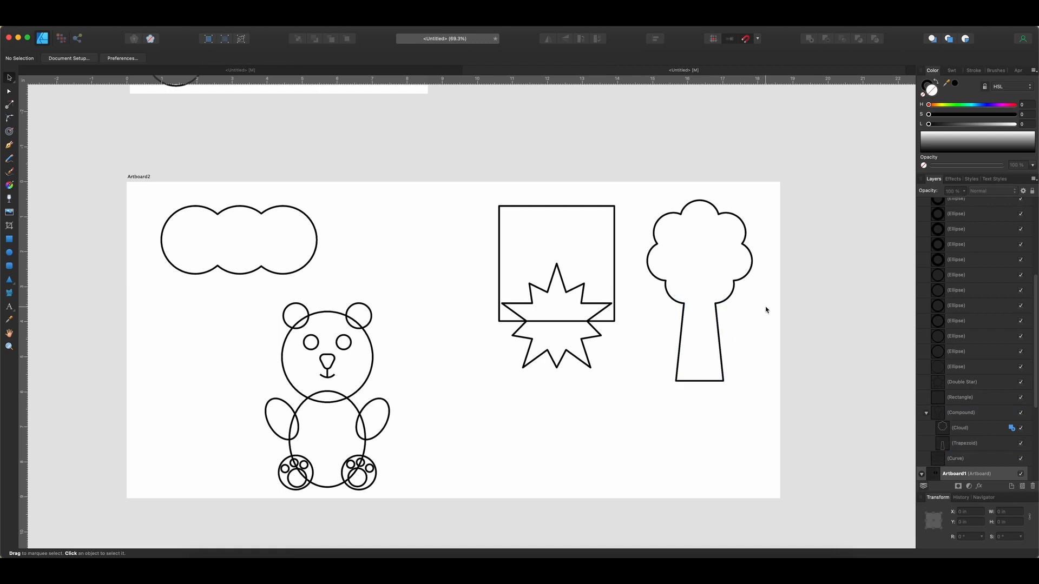
pyautogui.moveTo(723, 286)
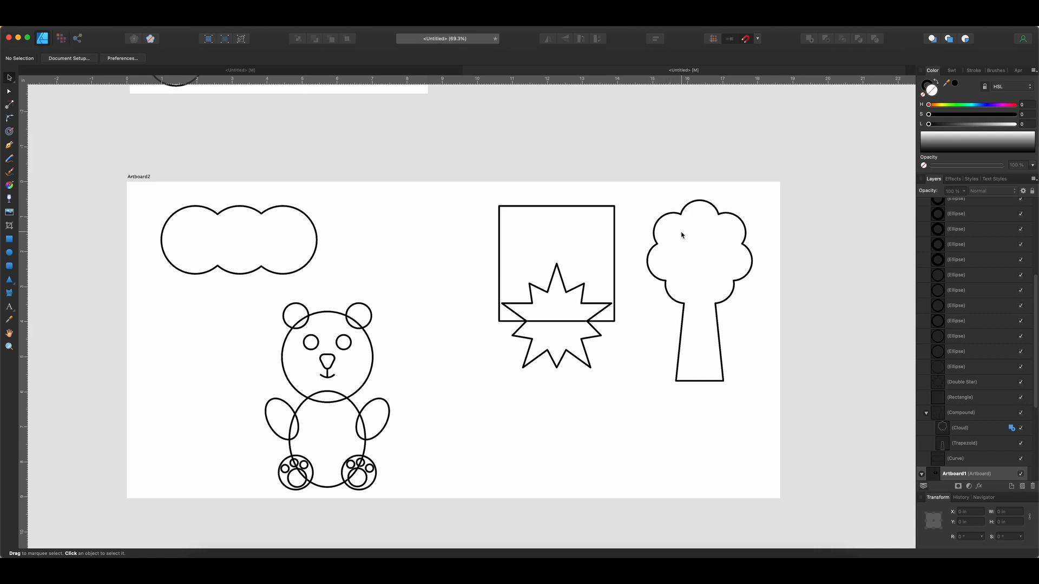
pyautogui.moveTo(562, 288)
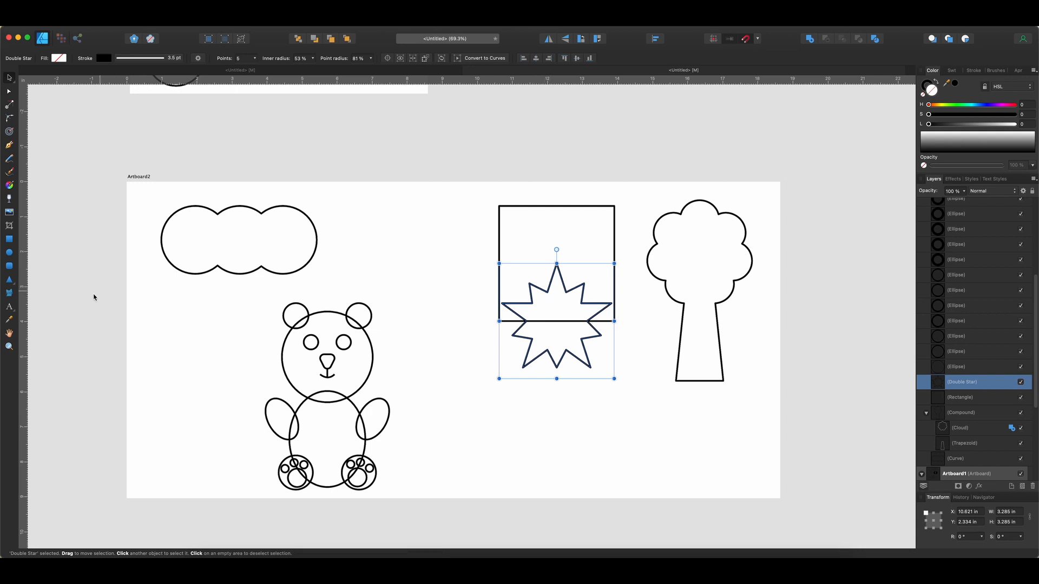
# - Intersect the double star with the rectangle to leave a crystal-like spiky shape and deselect
pyautogui.click(9, 279)
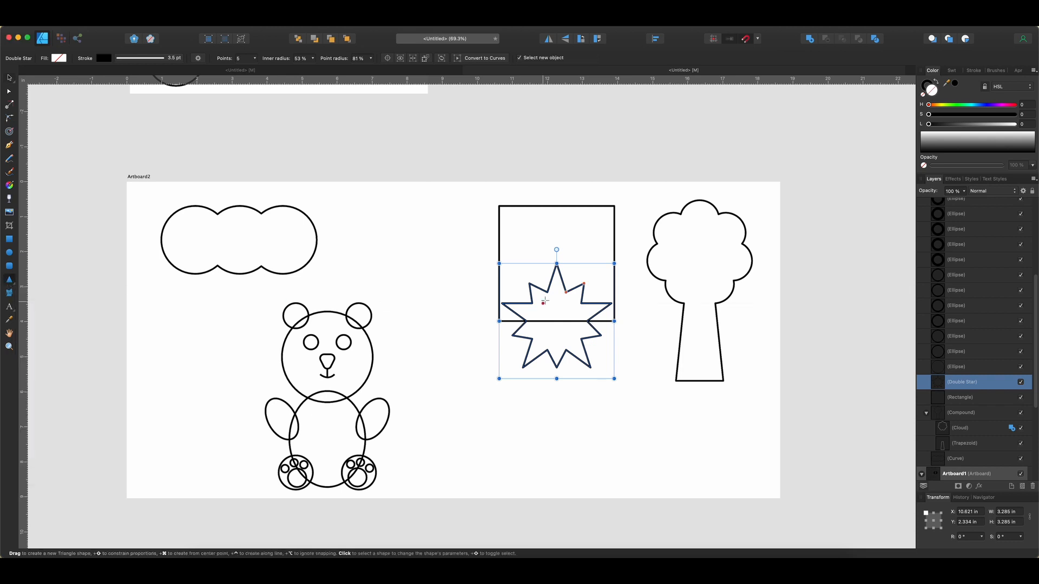
pyautogui.moveTo(287, 229)
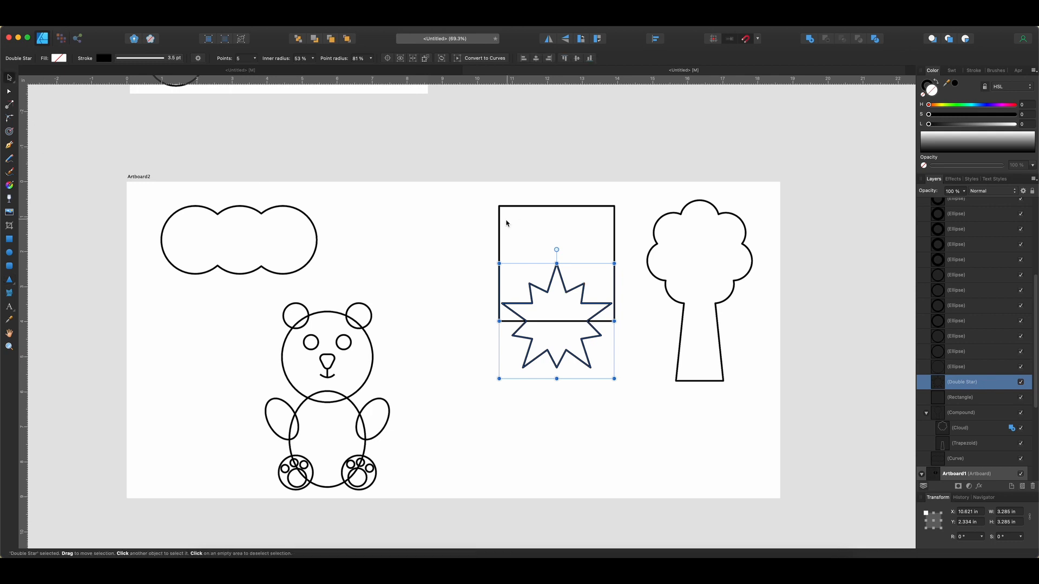
pyautogui.moveTo(520, 282)
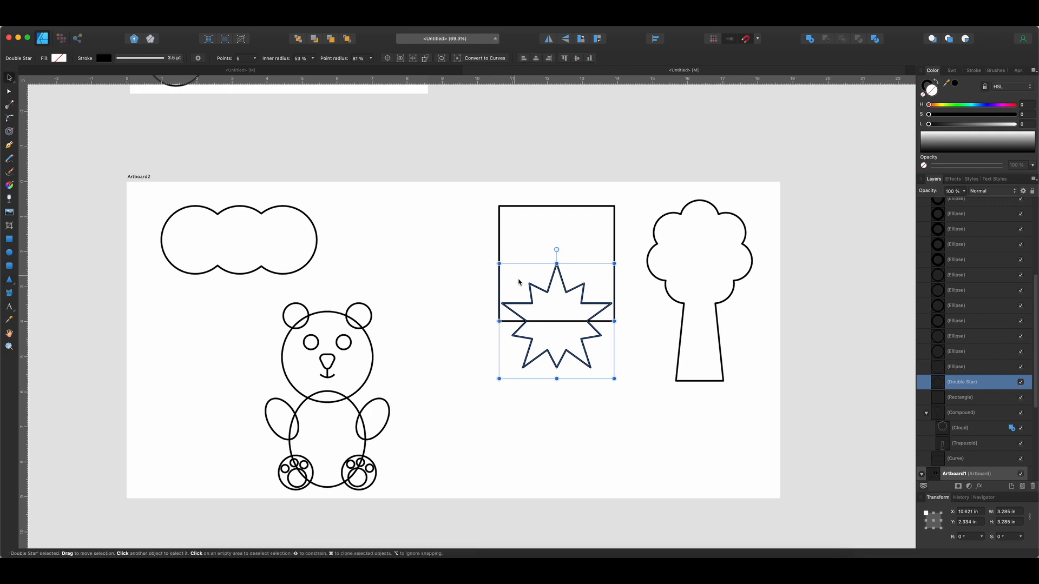
pyautogui.moveTo(512, 325)
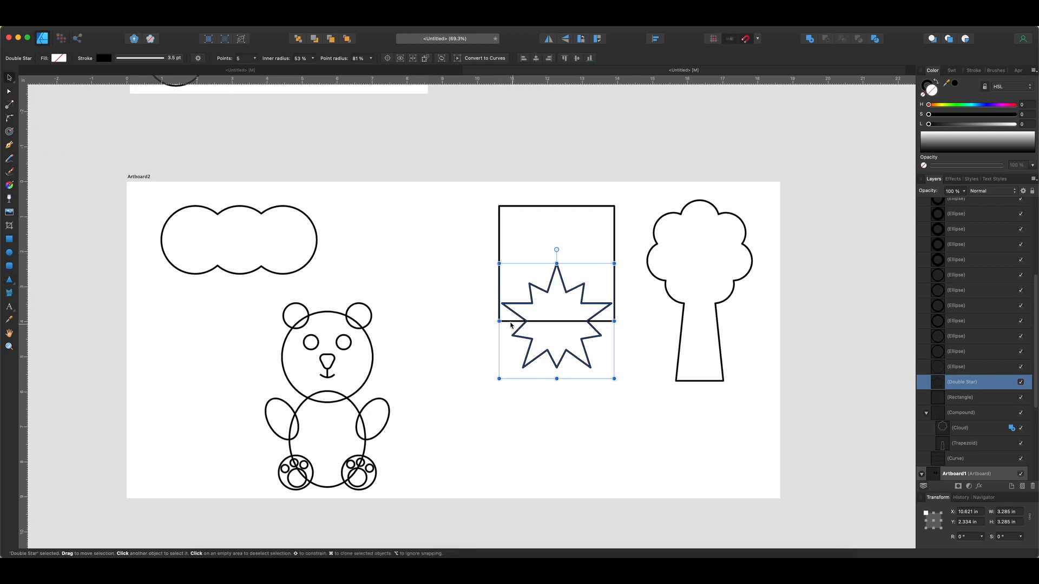
pyautogui.moveTo(560, 294)
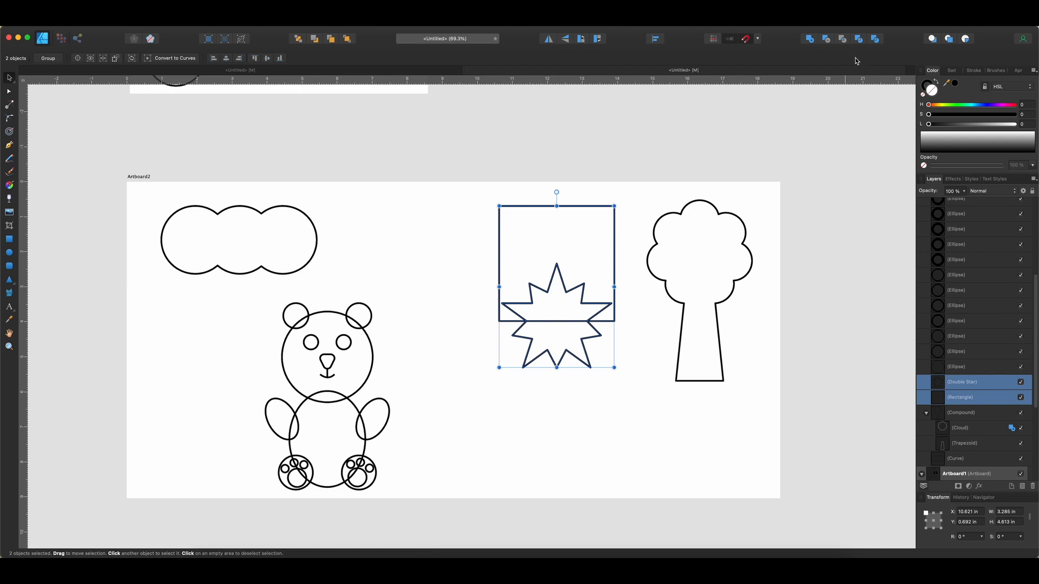
pyautogui.moveTo(843, 39)
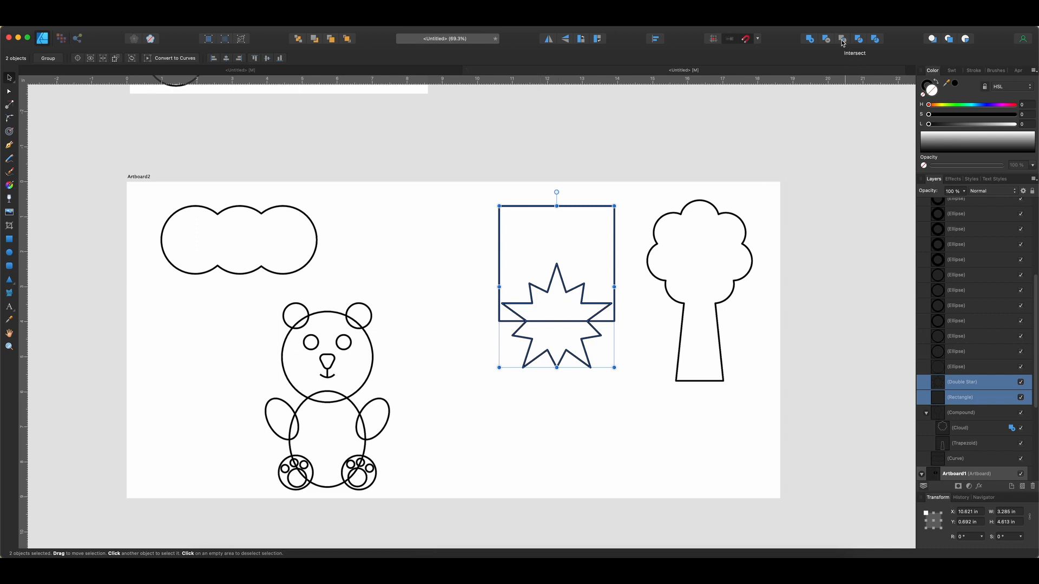
pyautogui.click(843, 39)
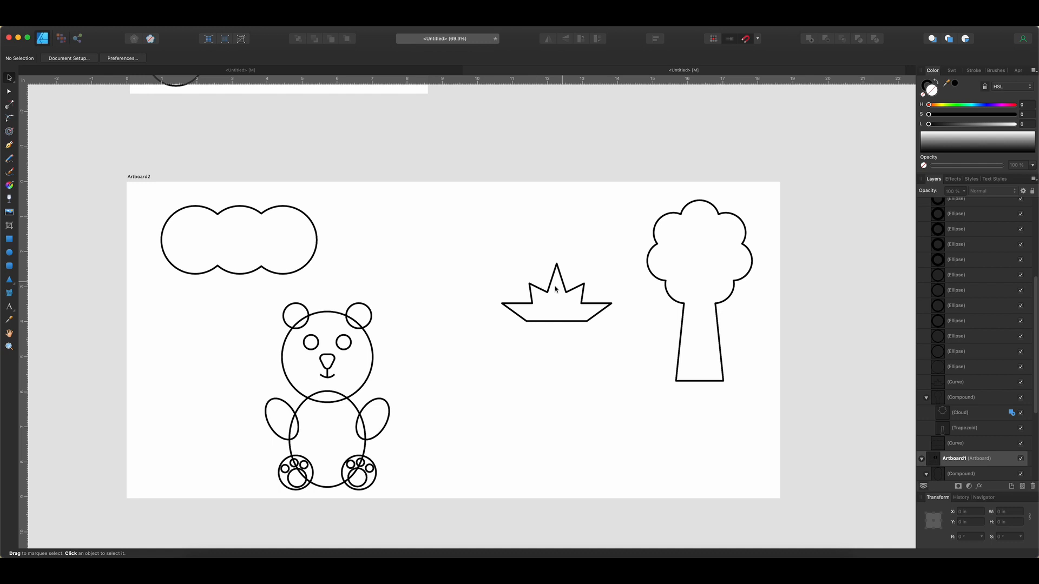
pyautogui.click(555, 294)
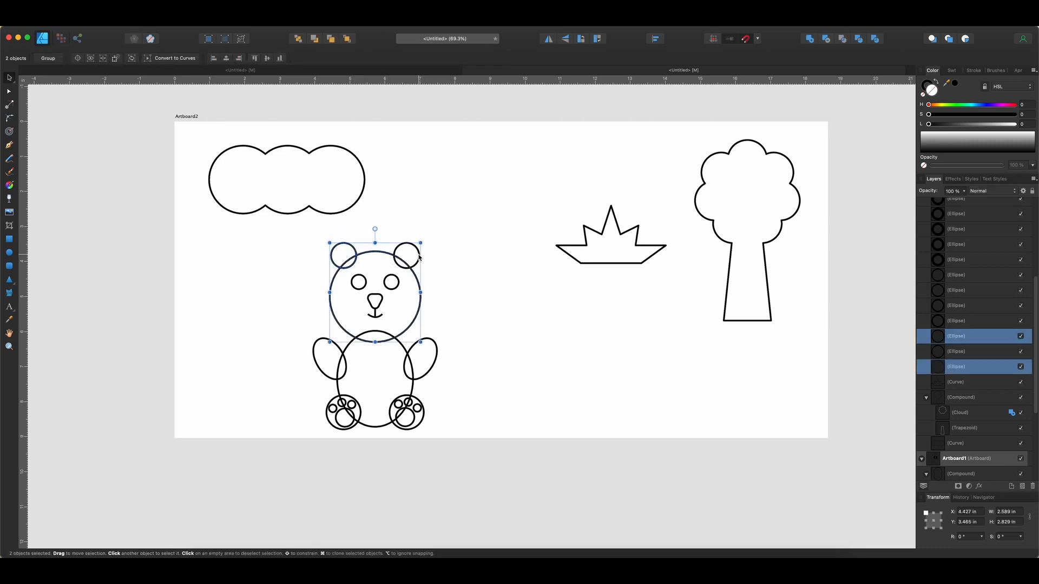
# - Add the ear ellipses to the bear's head as one outline
pyautogui.click(403, 256)
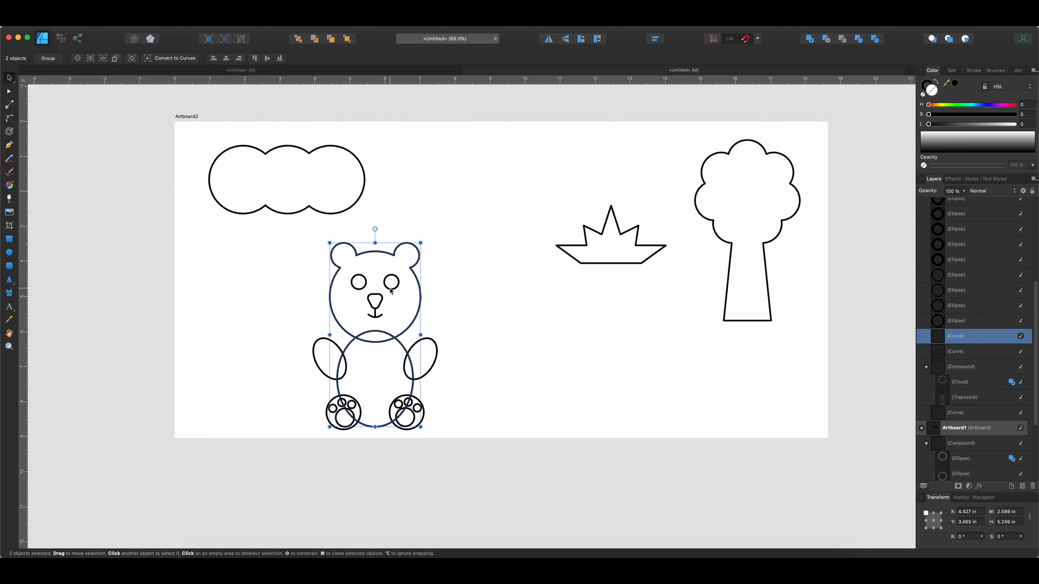
pyautogui.moveTo(409, 332)
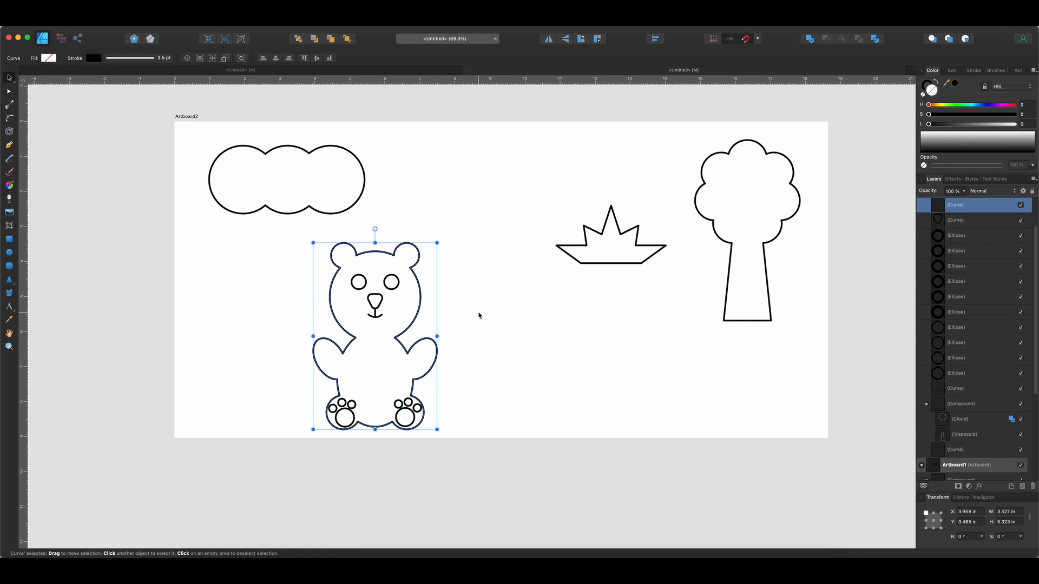
pyautogui.moveTo(429, 314)
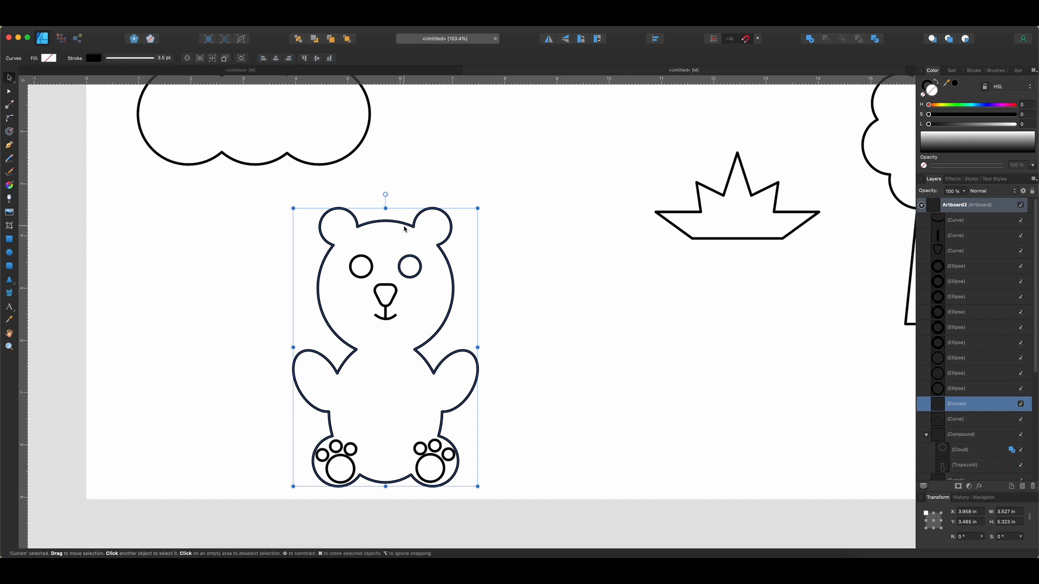
# - Select the bear's body outline and add the foot ellipses into one silhouette
pyautogui.click(360, 268)
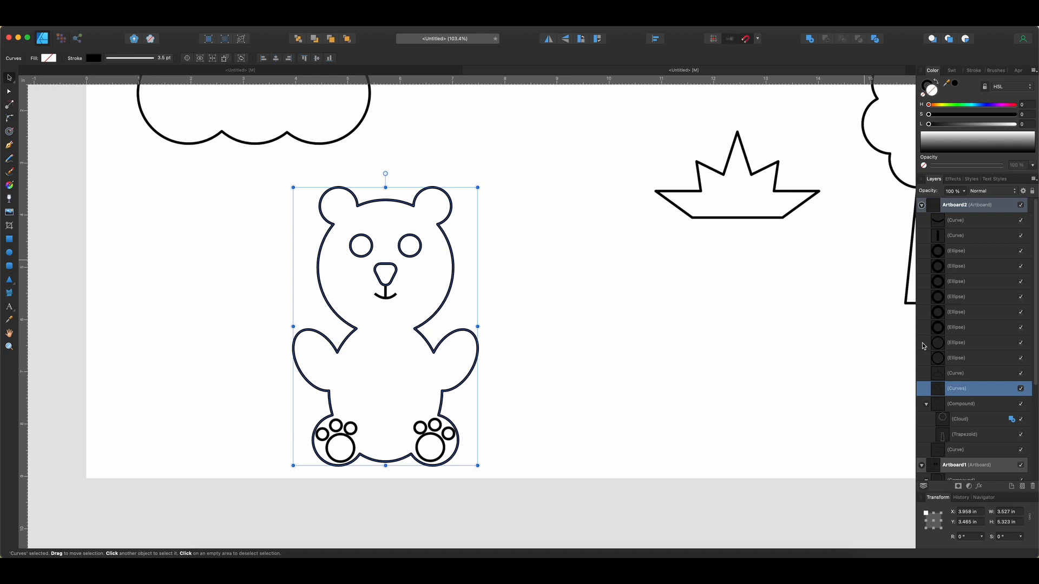
pyautogui.moveTo(586, 206)
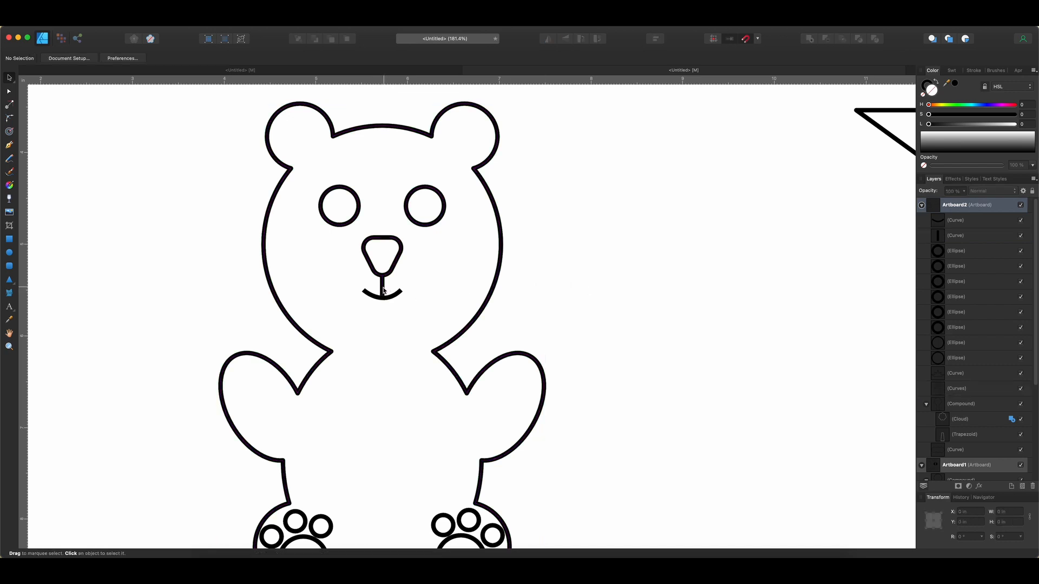
# - Expand the stroke of the bear's smile and nose line into one solid mouth shape
pyautogui.click(382, 285)
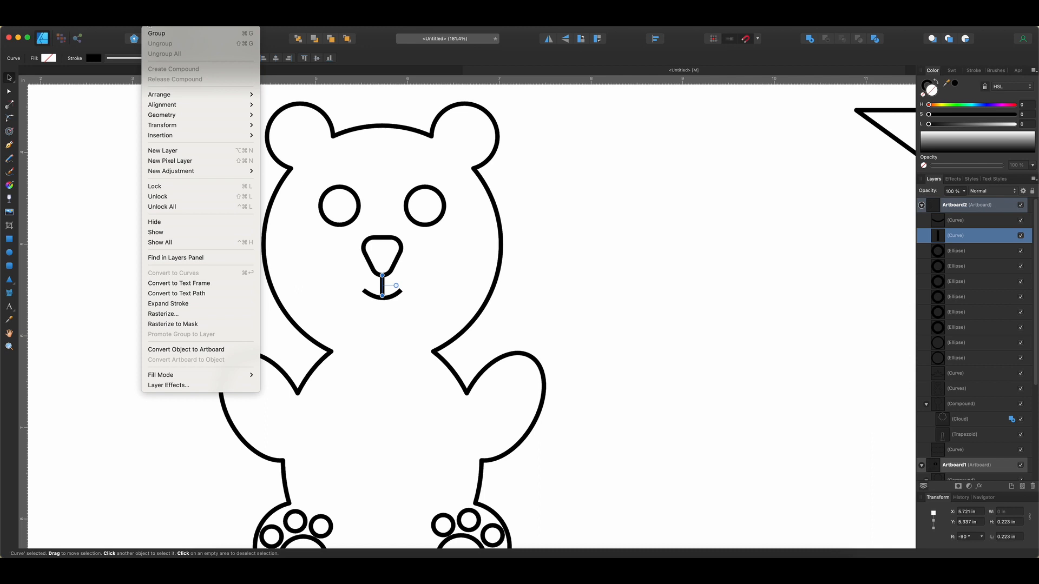
pyautogui.moveTo(162, 314)
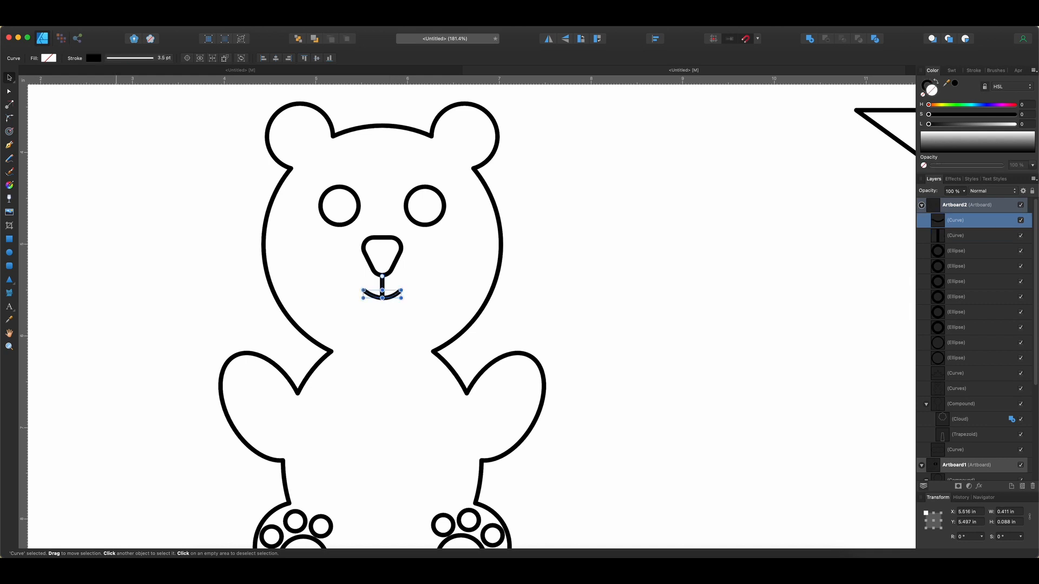
pyautogui.rightClick(381, 291)
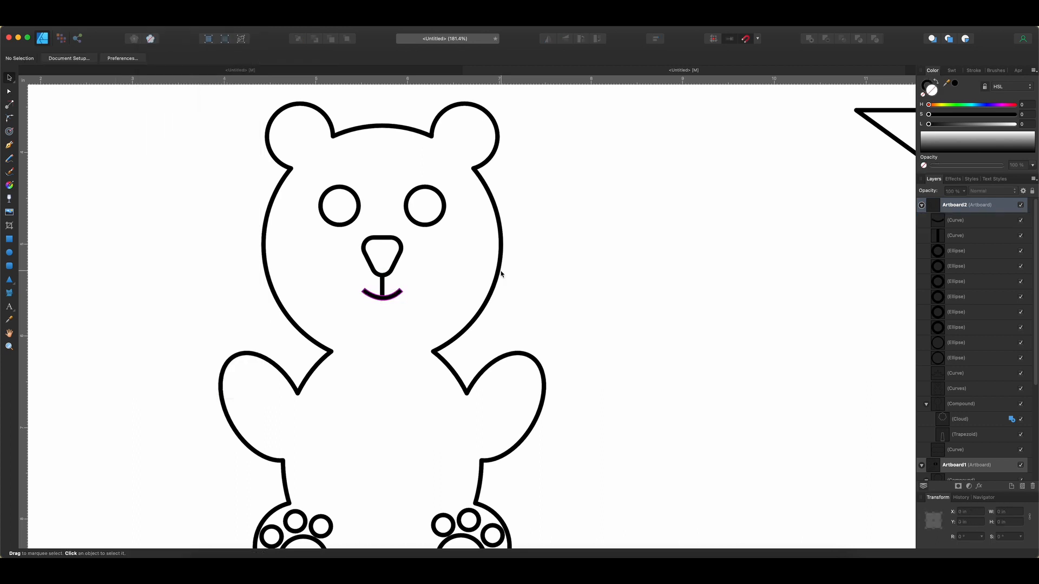
pyautogui.click(382, 294)
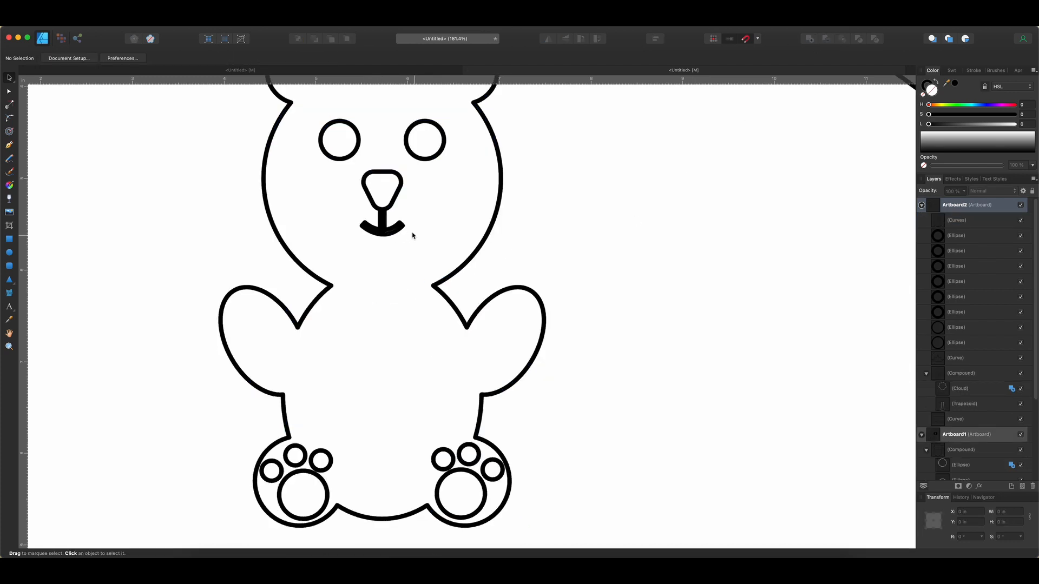
pyautogui.scroll(-3)
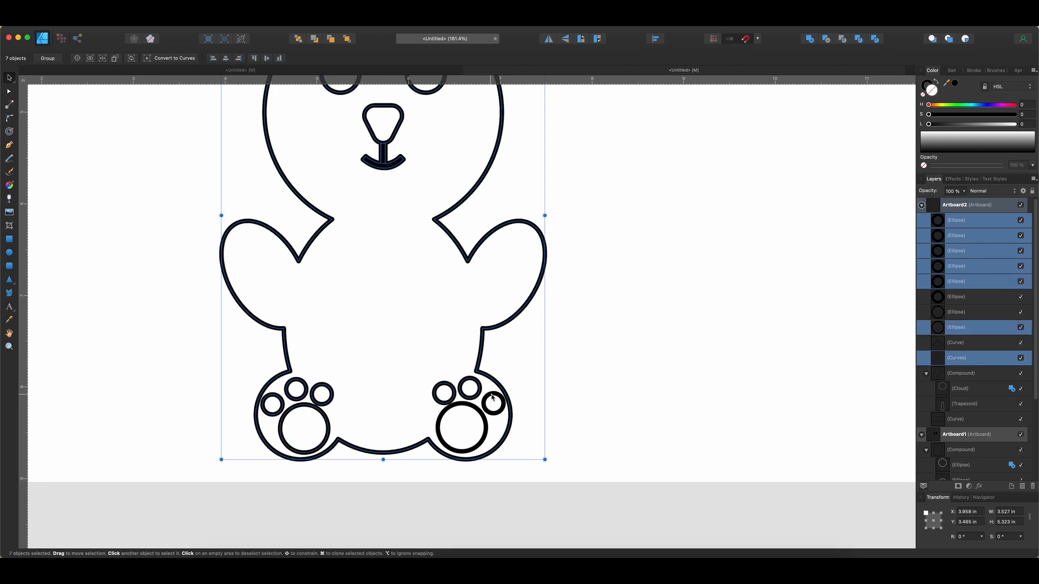
# - Subtract the face and paw details from the bear and swap fill and stroke to make it solid black
pyautogui.click(494, 401)
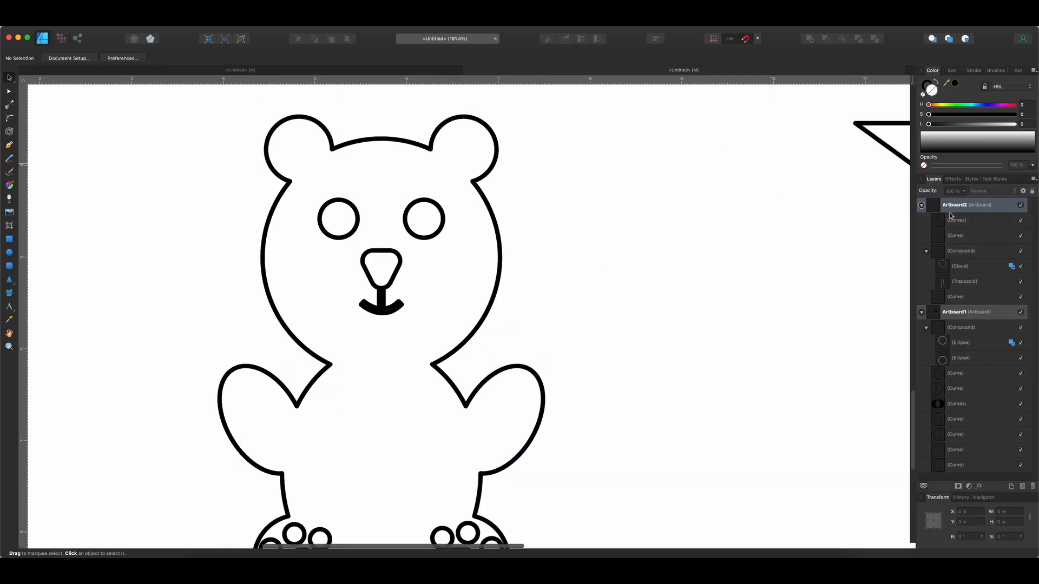
pyautogui.click(955, 220)
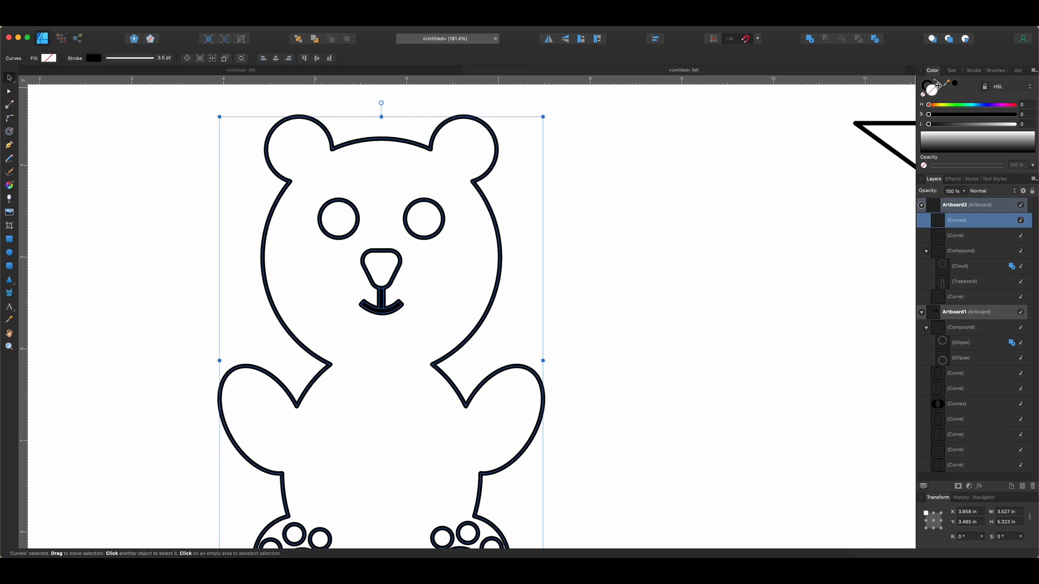
pyautogui.click(952, 82)
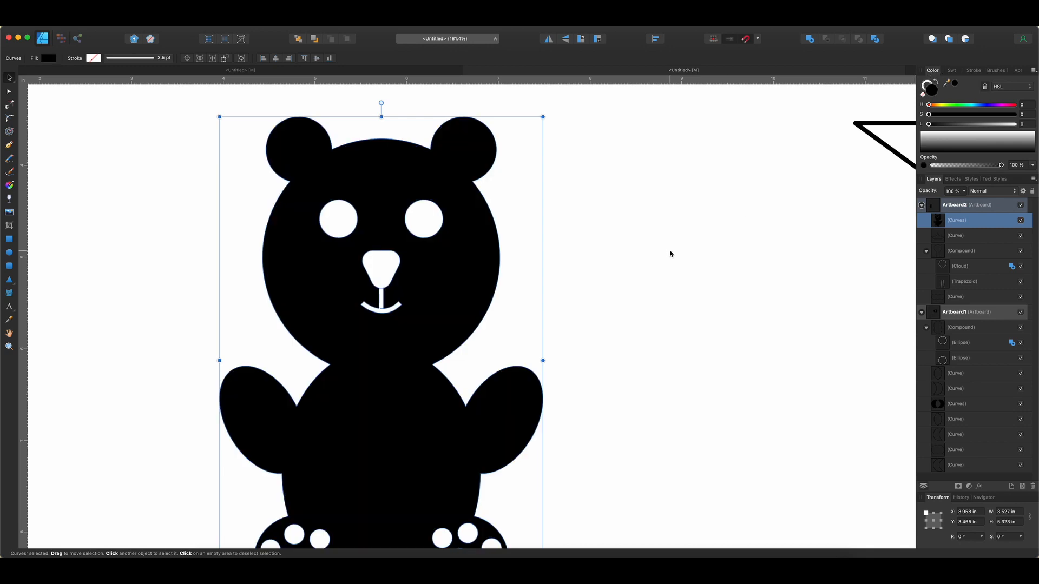